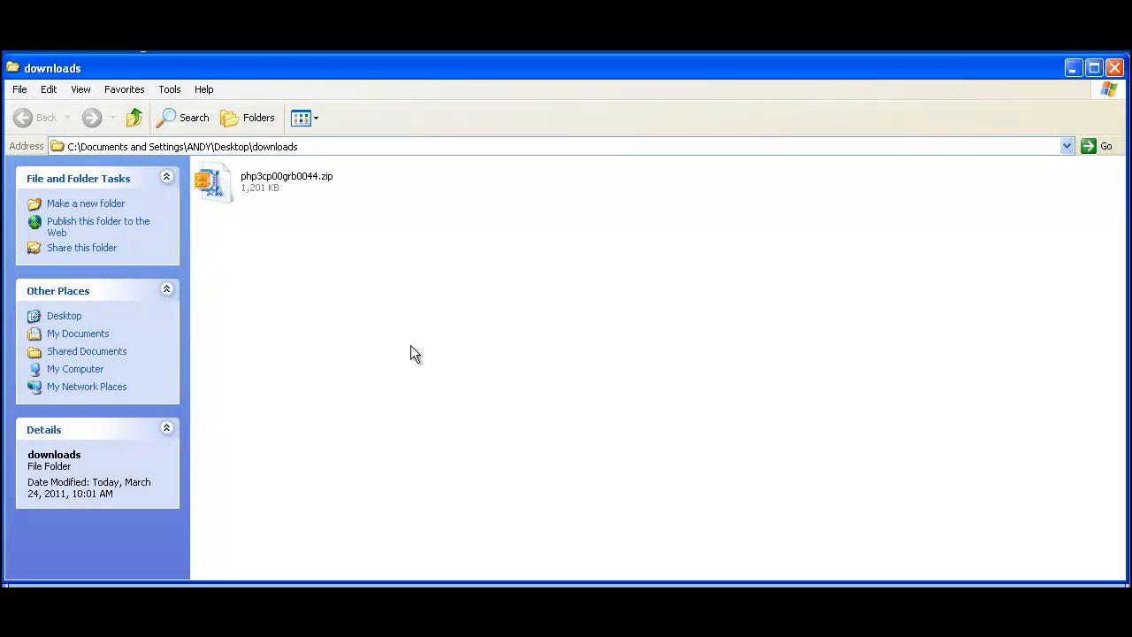
Extract php3cp00grb0044.zip into the Desktop\mystore folder in WinZip
{"action": "left_click", "coordinate": [286, 181]}
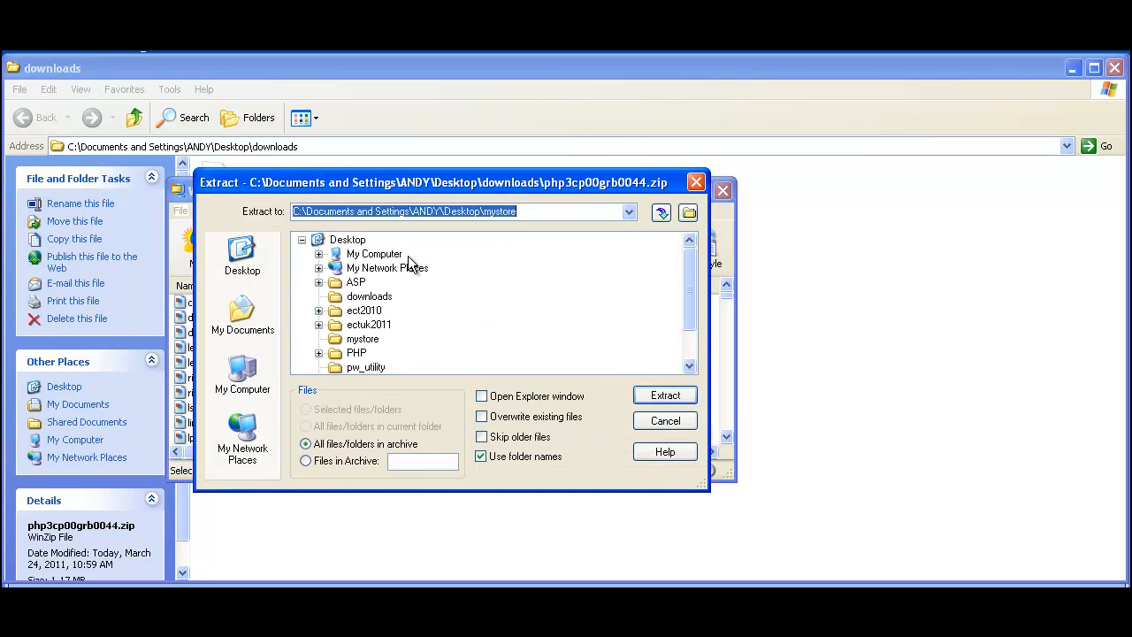
{"action": "left_click", "coordinate": [665, 394]}
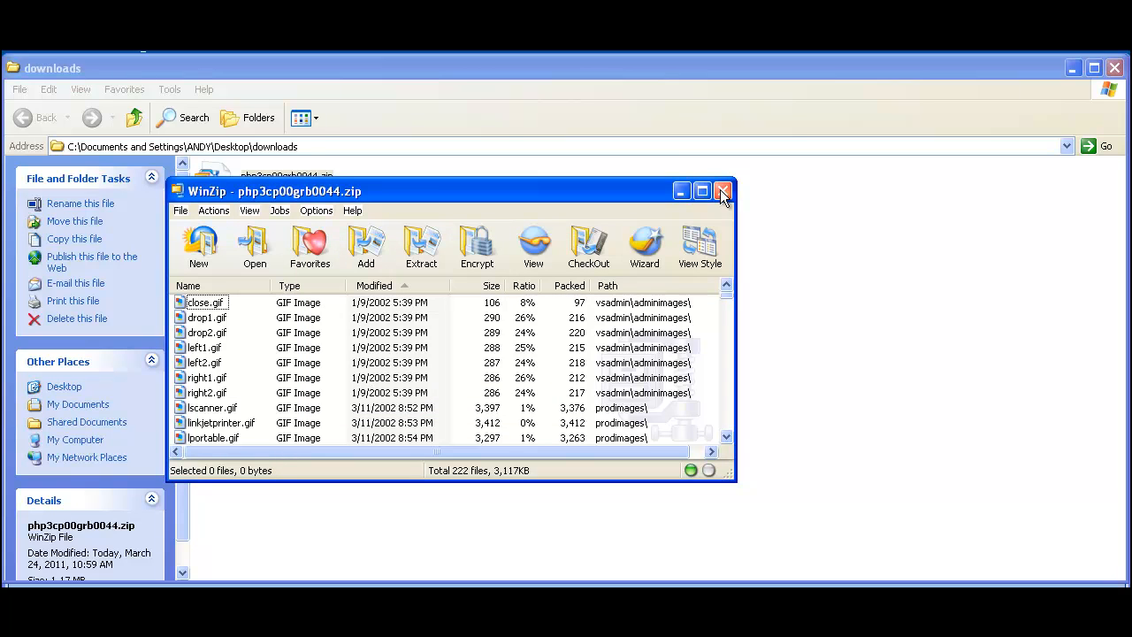
Close WinZip and browse mystore's prodimages, Templates and vsadmin subfolders
{"action": "left_click", "coordinate": [722, 191]}
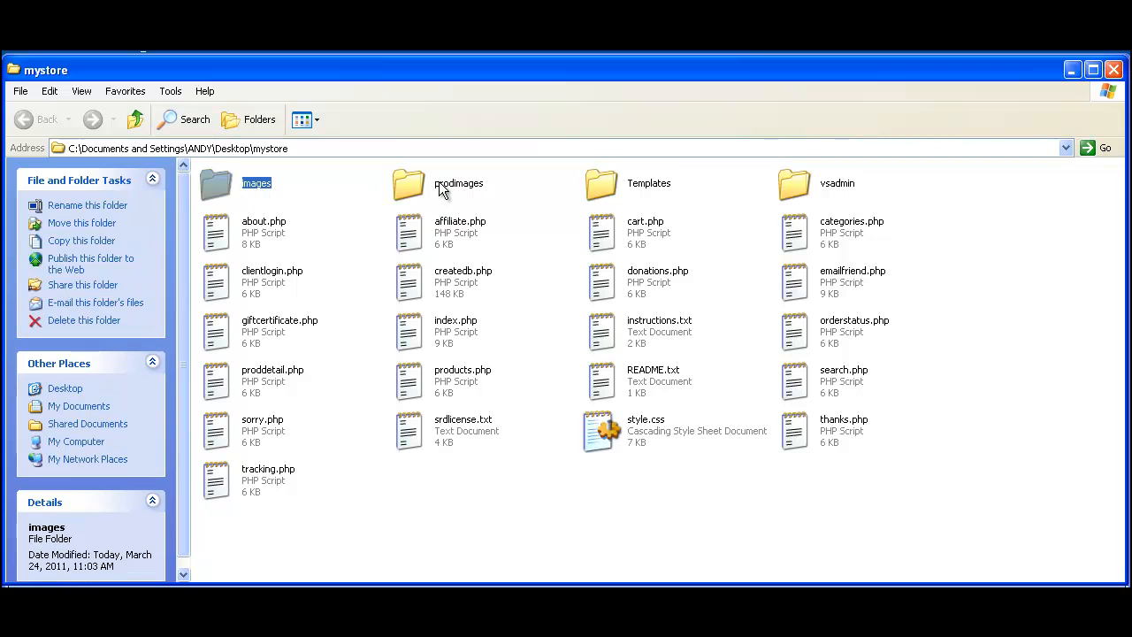
{"action": "left_click", "coordinate": [458, 182]}
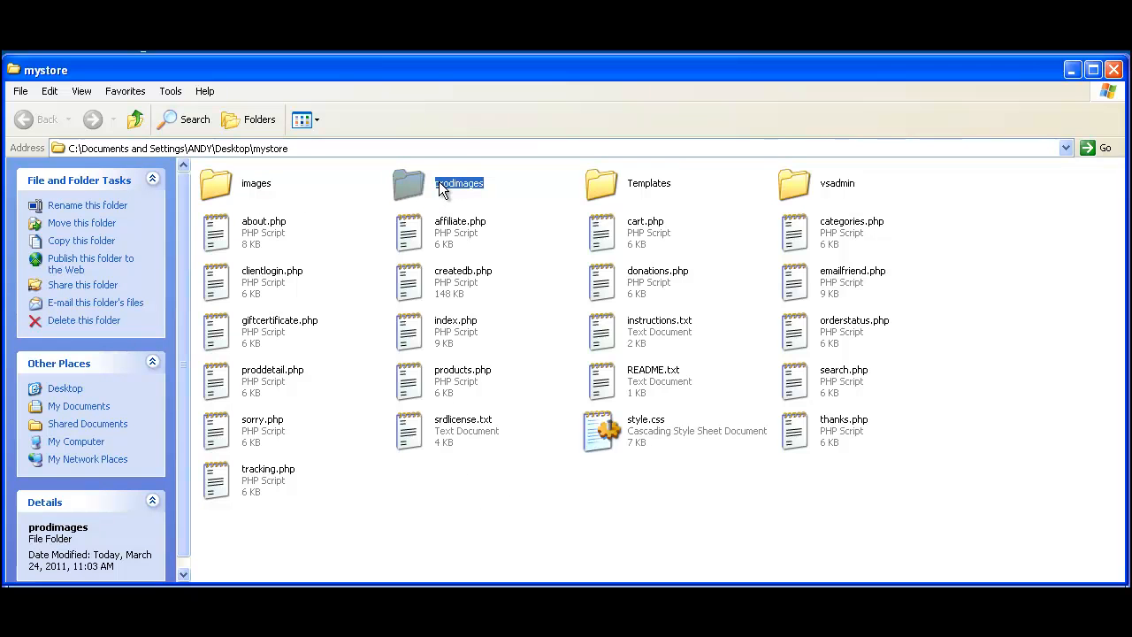
{"action": "left_click", "coordinate": [647, 183]}
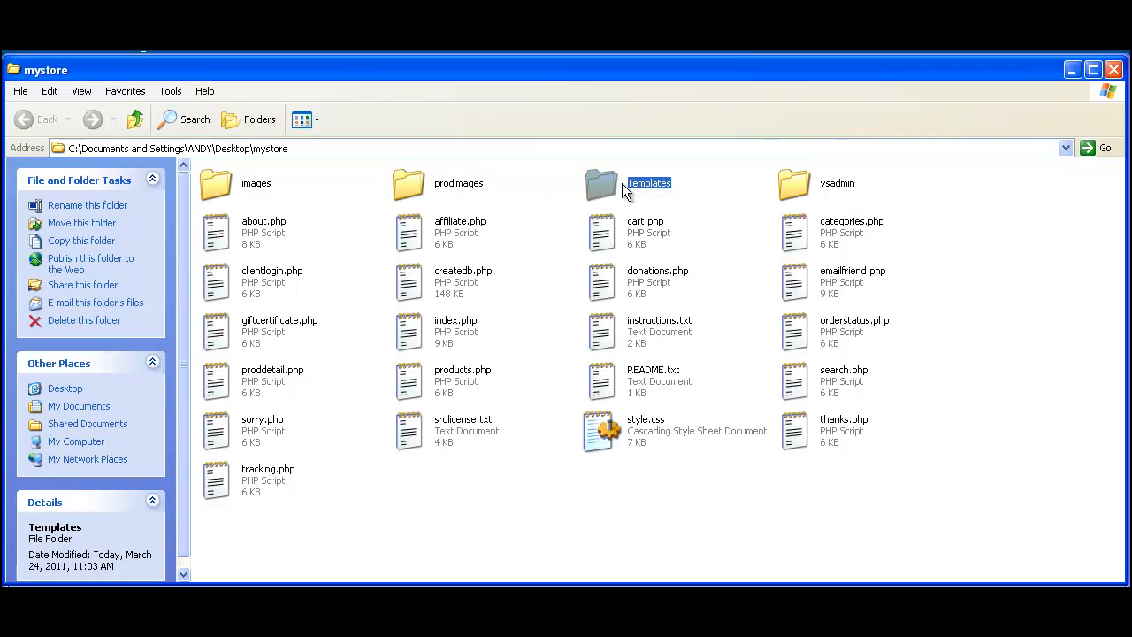
{"action": "mouse_move", "coordinate": [812, 220]}
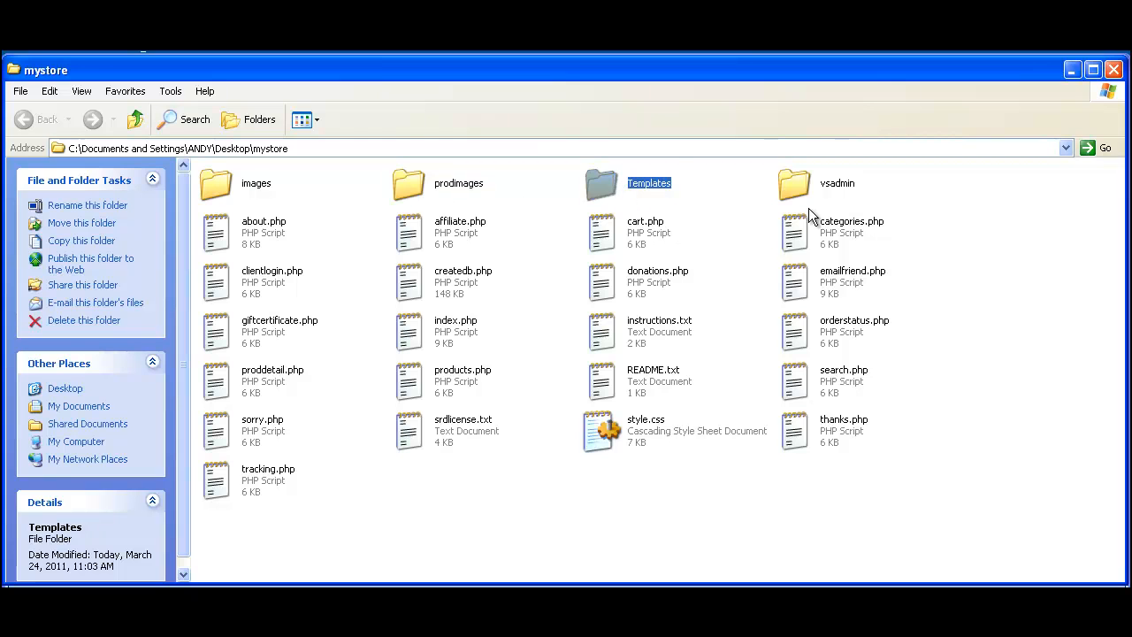
{"action": "left_click", "coordinate": [792, 183]}
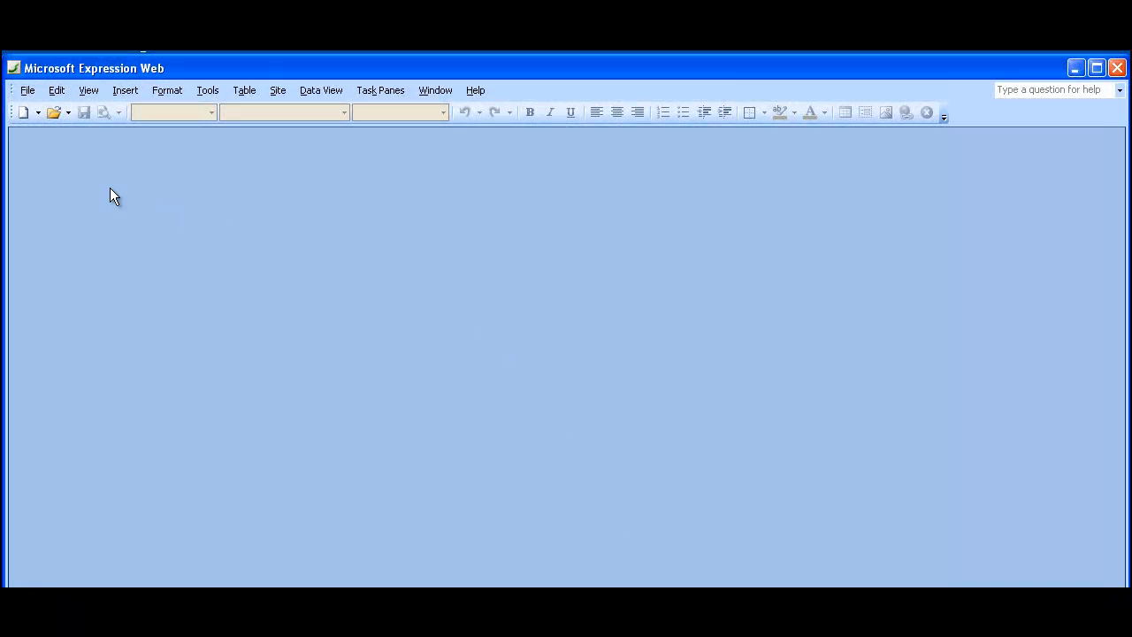
Open the mystore site via File > Open Site and show its Templates folder with project.dwt
{"action": "left_click", "coordinate": [28, 88]}
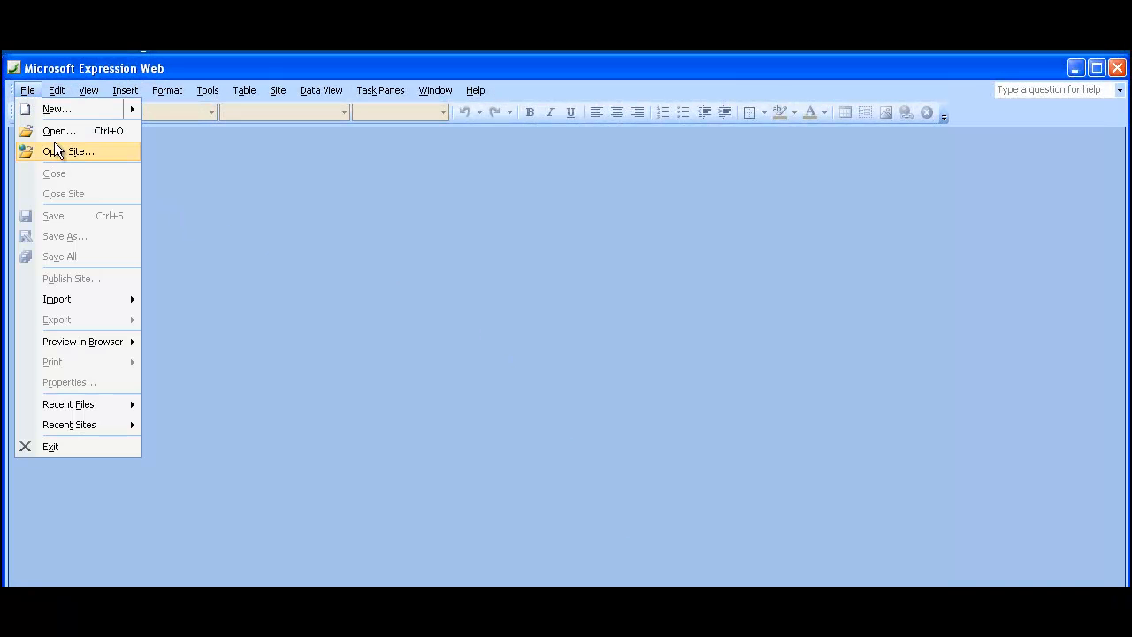
{"action": "left_click", "coordinate": [67, 153]}
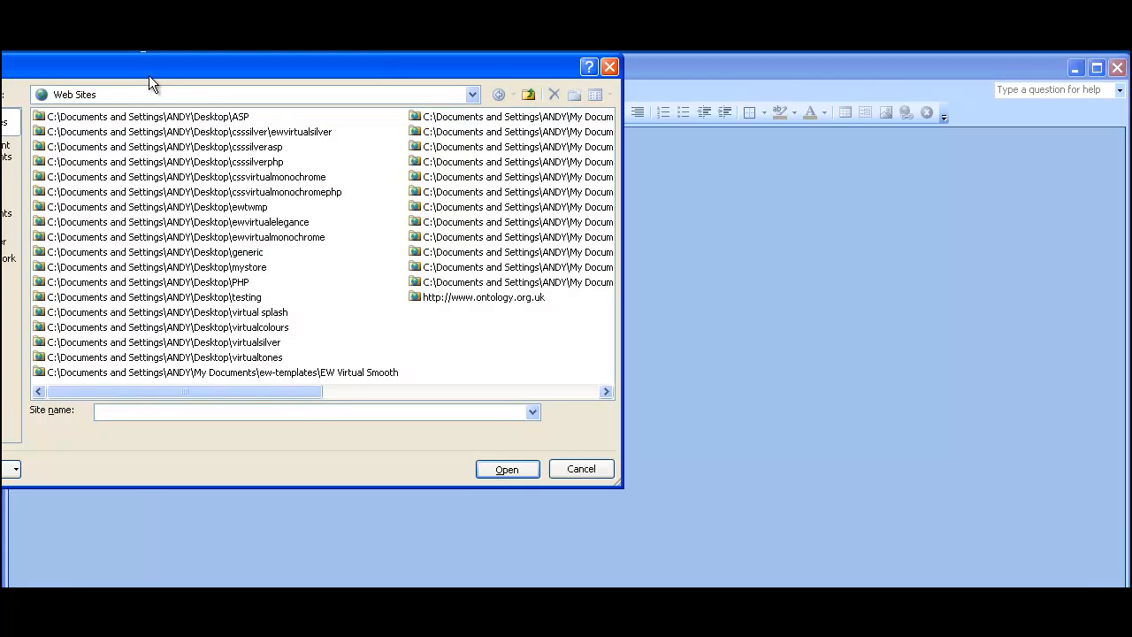
{"action": "left_click", "coordinate": [473, 96]}
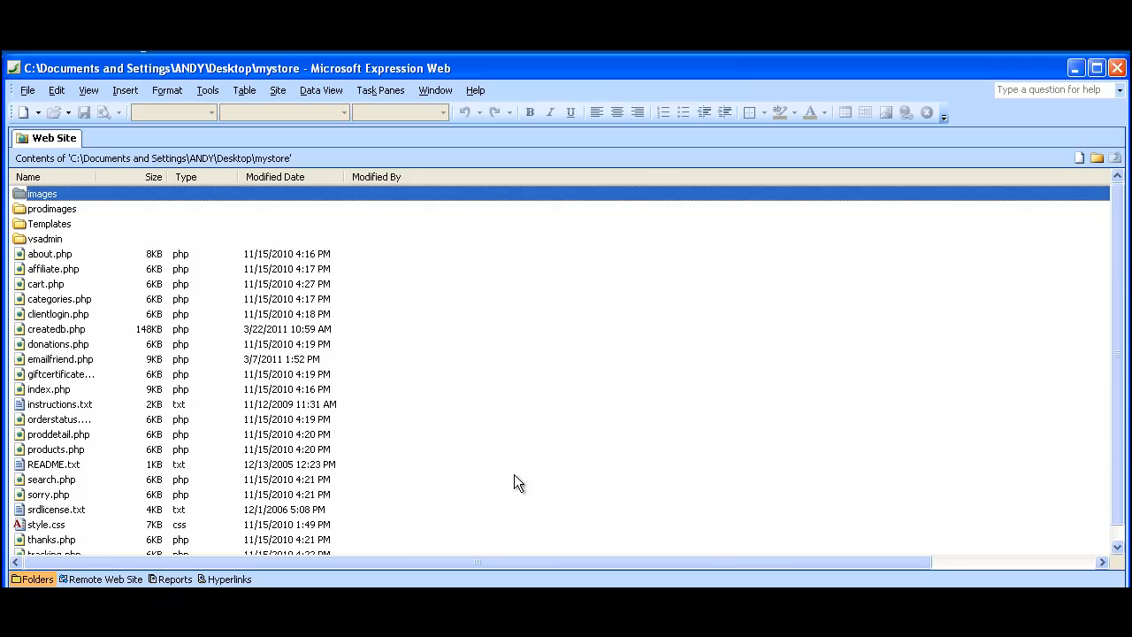
{"action": "mouse_move", "coordinate": [79, 300]}
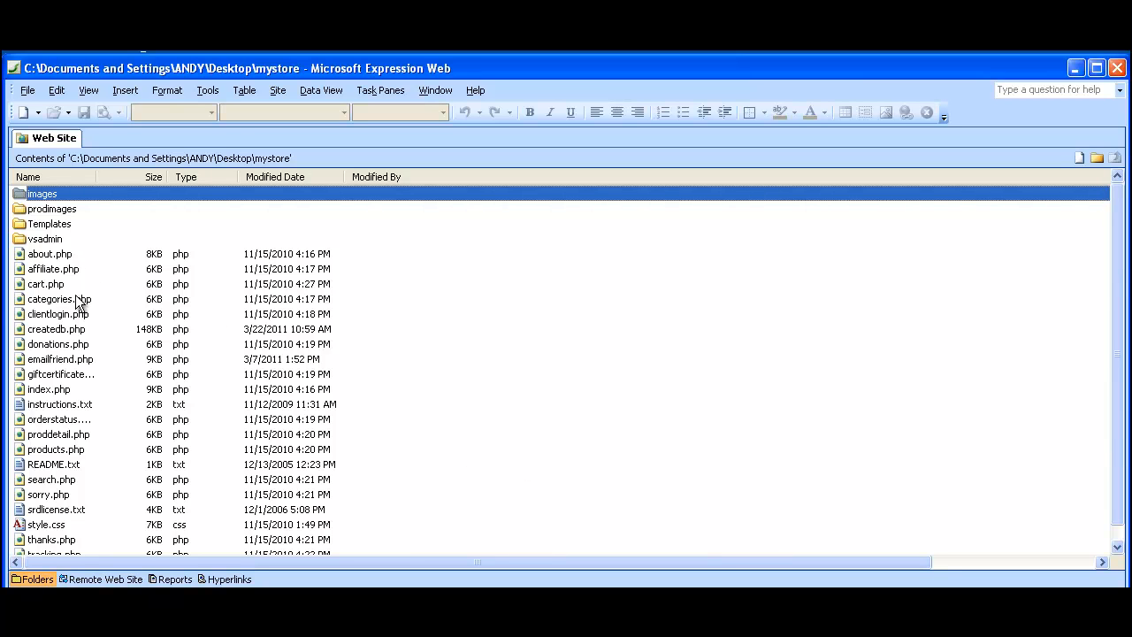
{"action": "mouse_move", "coordinate": [46, 239]}
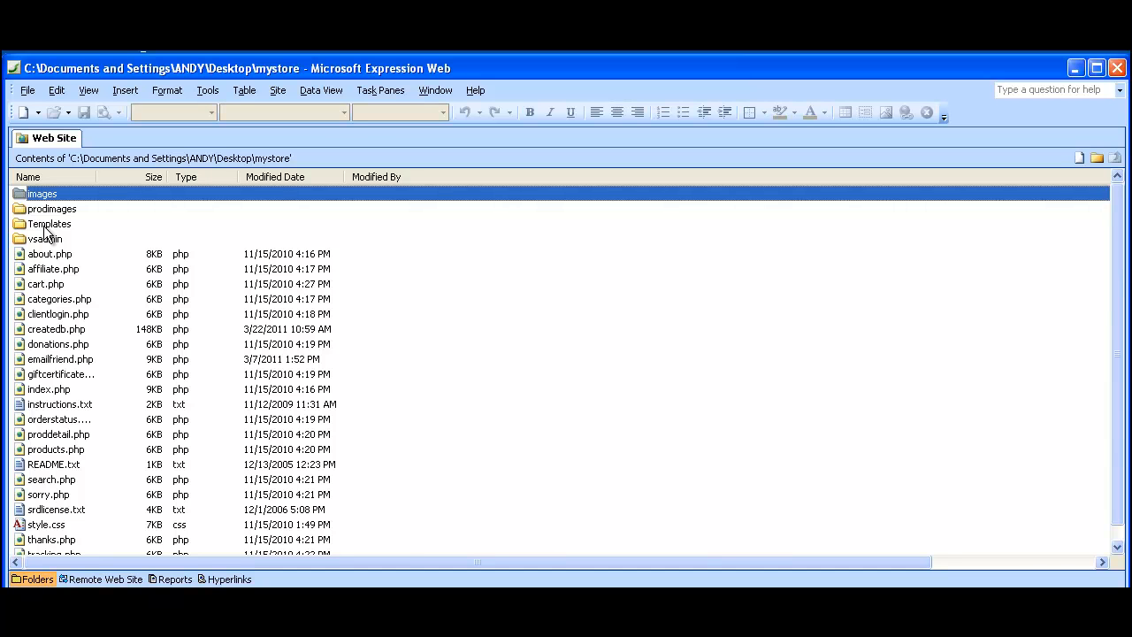
{"action": "double_click", "coordinate": [49, 223]}
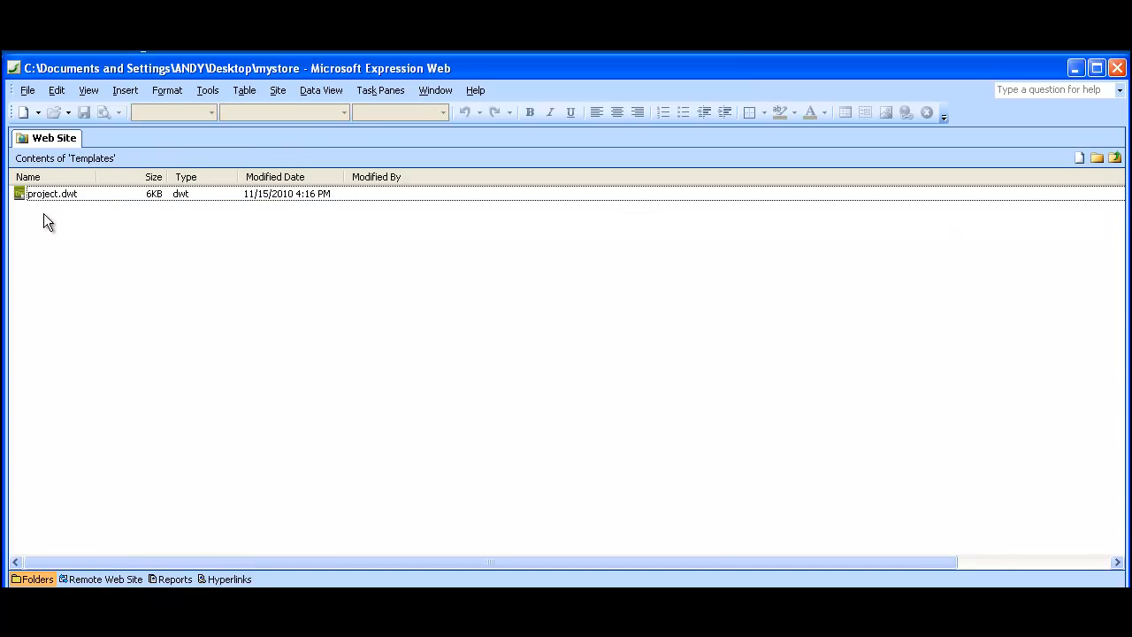
Open project.dwt, dismiss its update warning and bring up Site Settings
{"action": "double_click", "coordinate": [52, 193]}
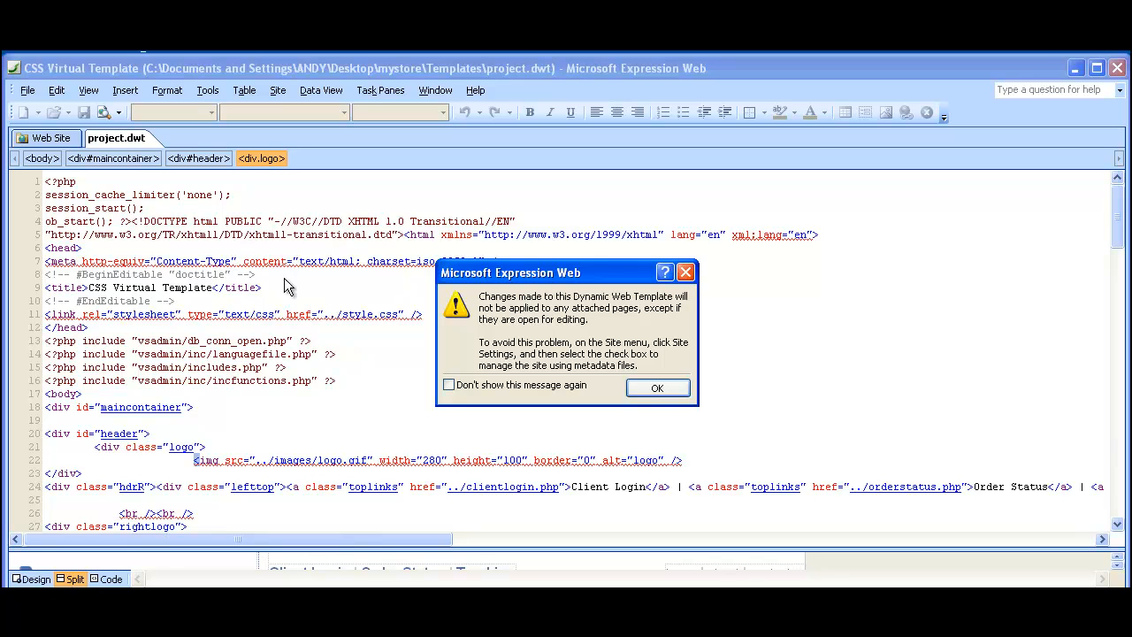
{"action": "mouse_move", "coordinate": [627, 328]}
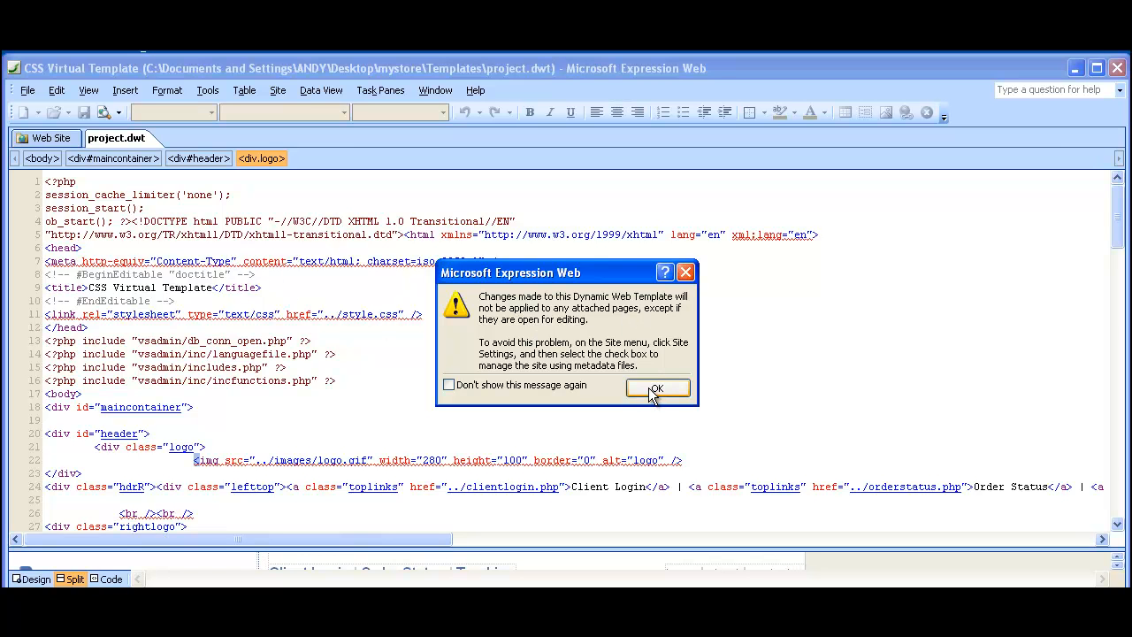
{"action": "left_click", "coordinate": [658, 389]}
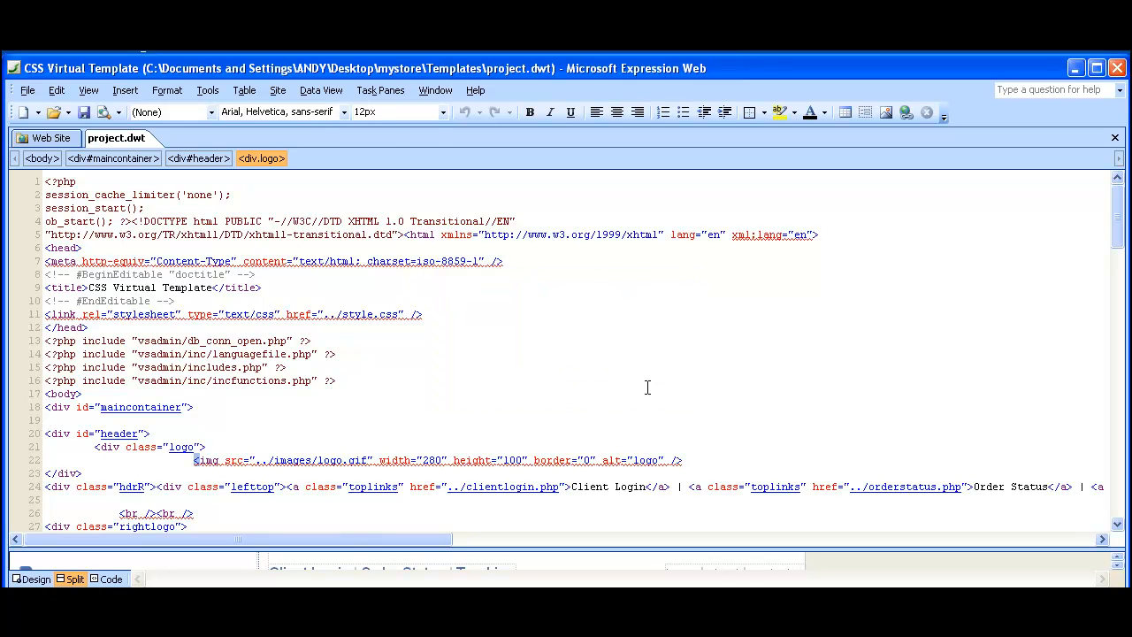
{"action": "left_click", "coordinate": [278, 88]}
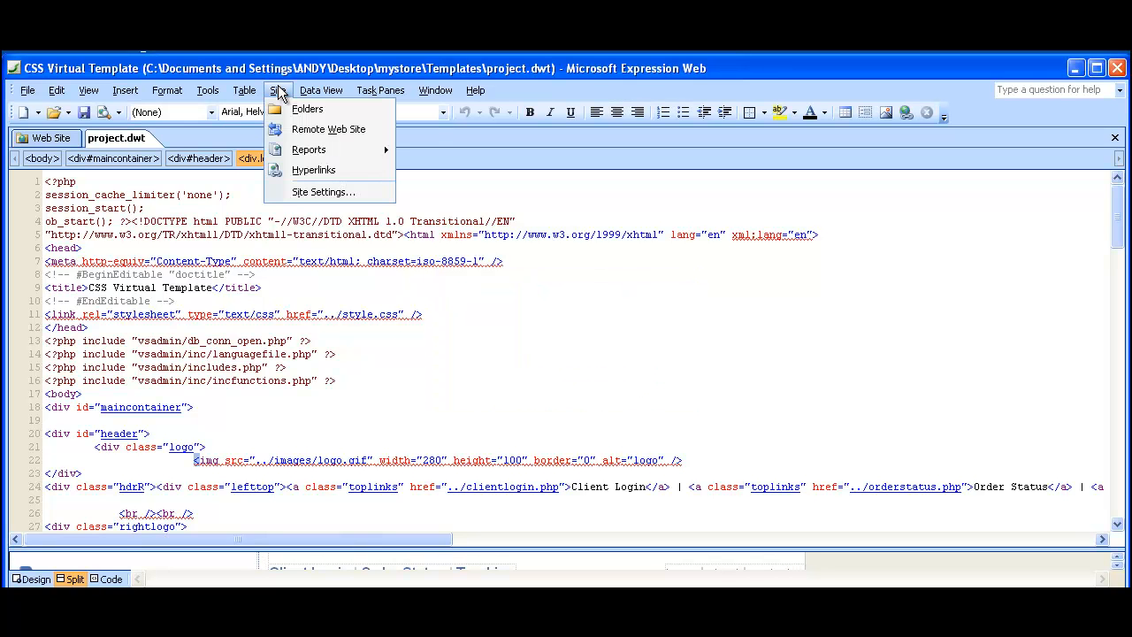
{"action": "left_click", "coordinate": [322, 191]}
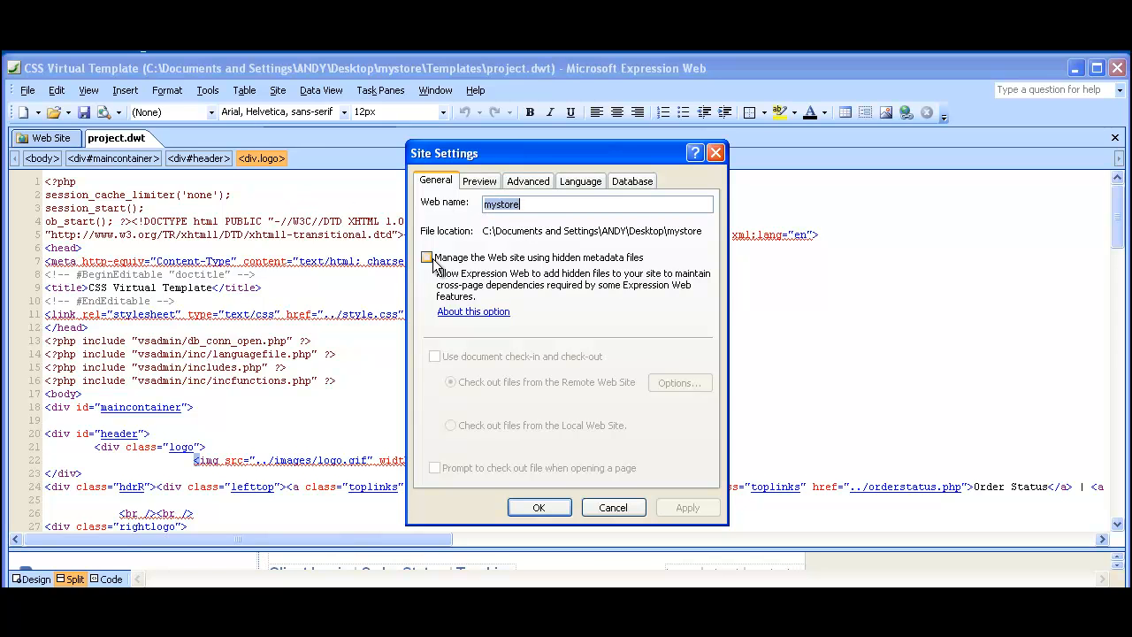
Enable Manage using hidden metadata files and allow adding site information to the folder
{"action": "left_click", "coordinate": [428, 259]}
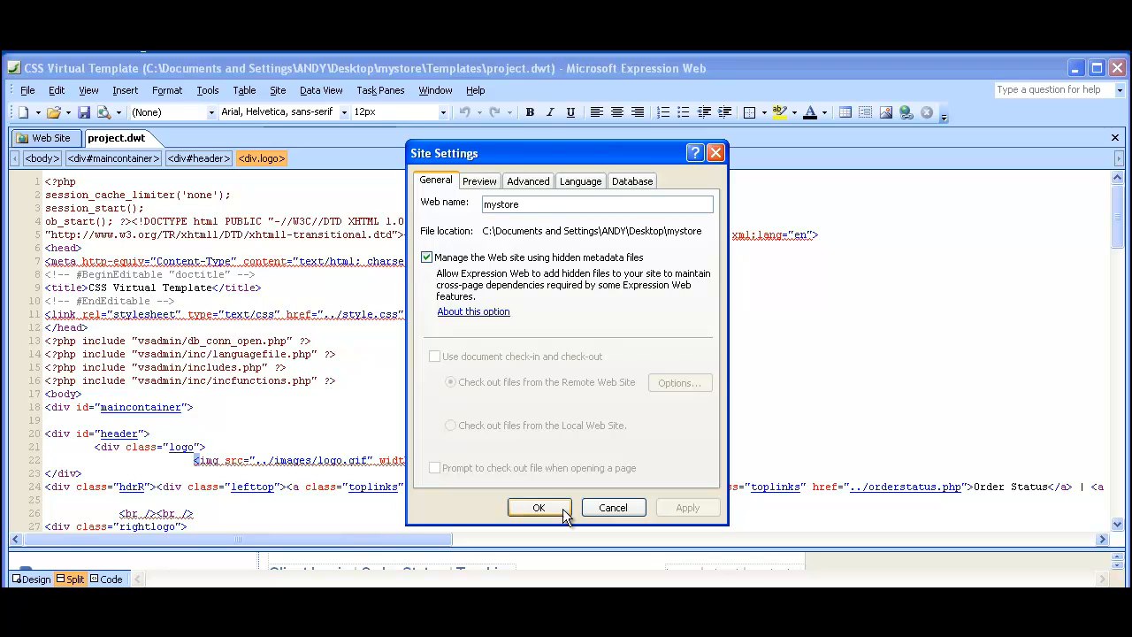
{"action": "left_click", "coordinate": [538, 506]}
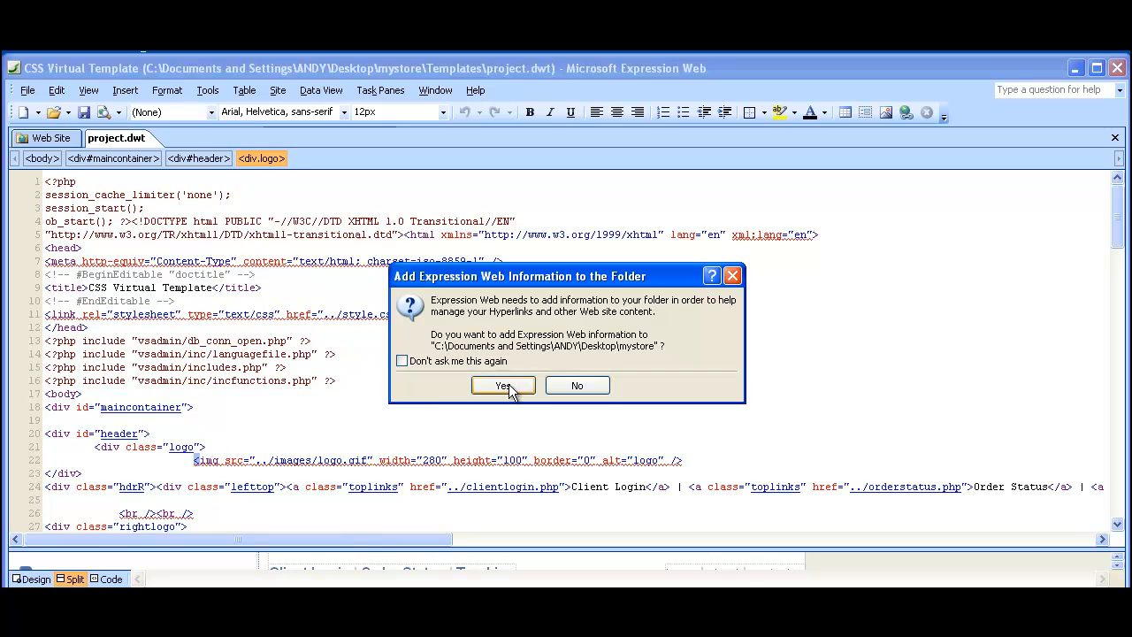
{"action": "left_click", "coordinate": [503, 386]}
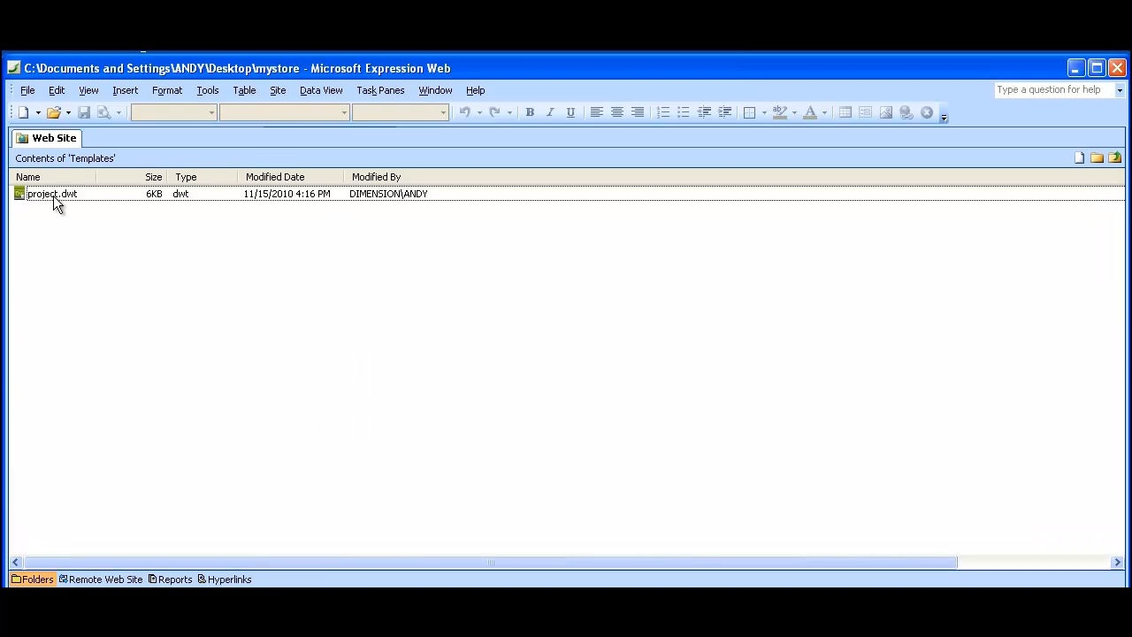
Save project.dwt, update its 15 attached pages, review the log and return to the folder listing
{"action": "double_click", "coordinate": [51, 192]}
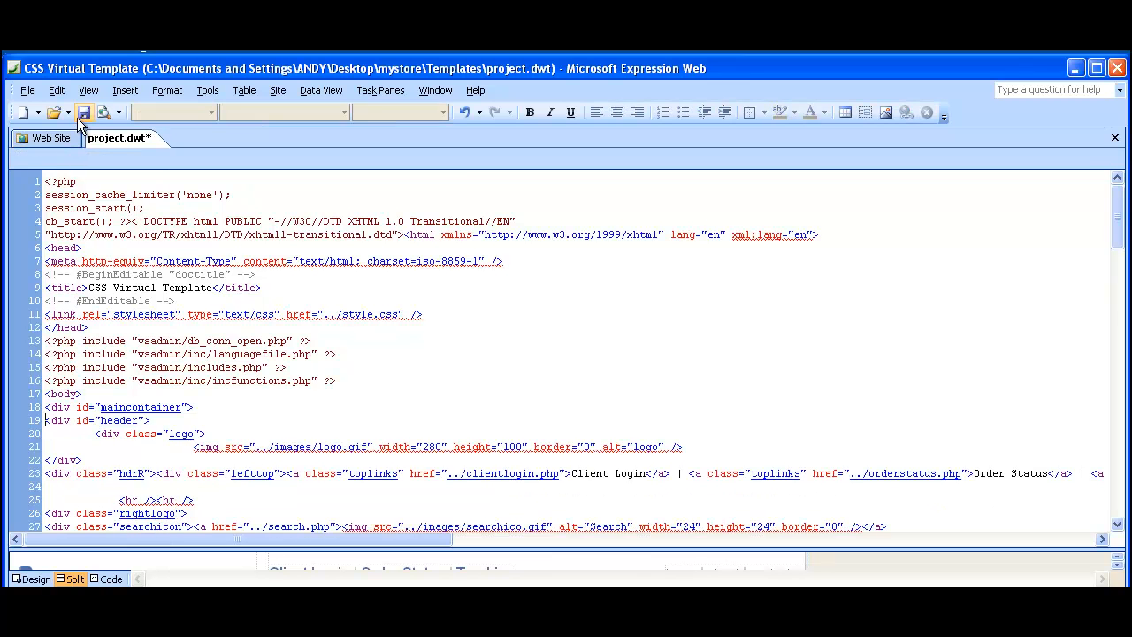
{"action": "left_click", "coordinate": [83, 113]}
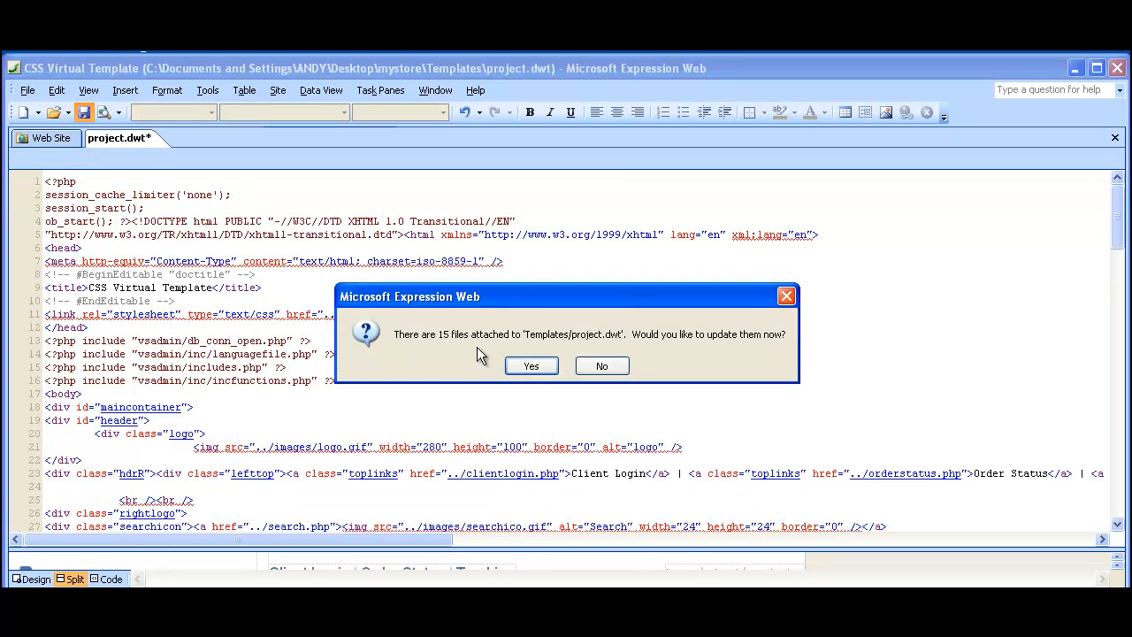
{"action": "mouse_move", "coordinate": [549, 361]}
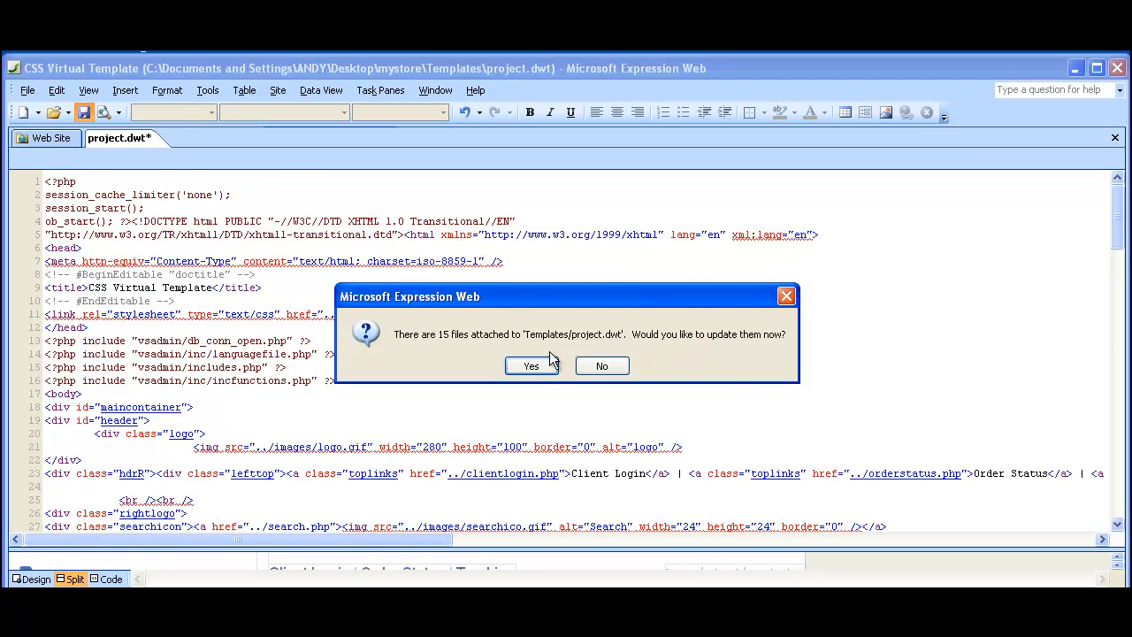
{"action": "left_click", "coordinate": [530, 365]}
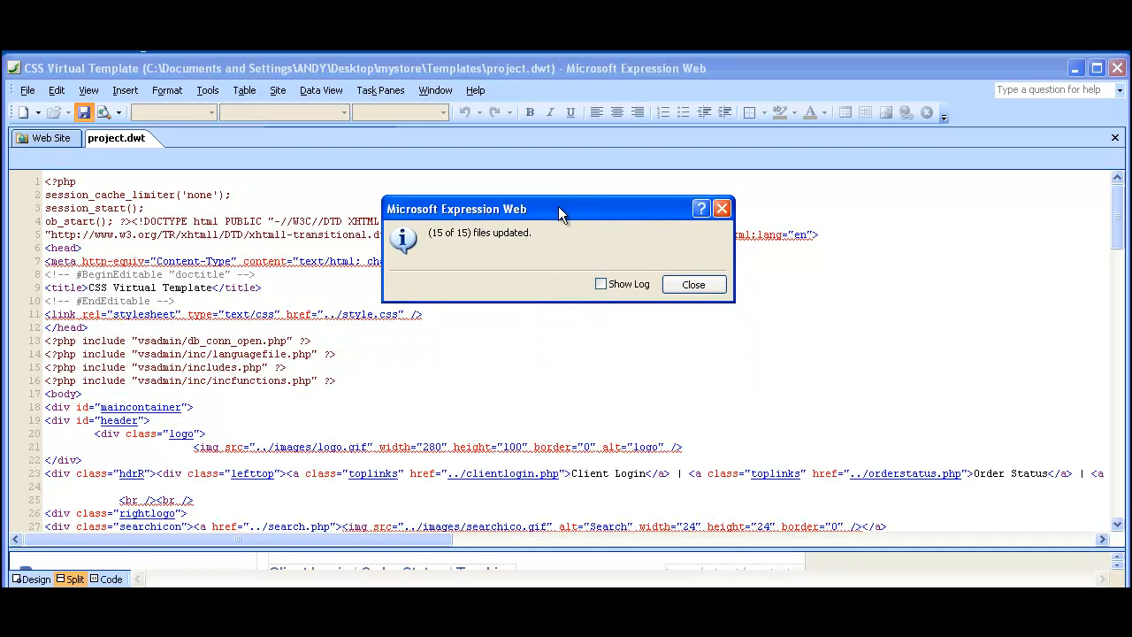
{"action": "left_click", "coordinate": [602, 284]}
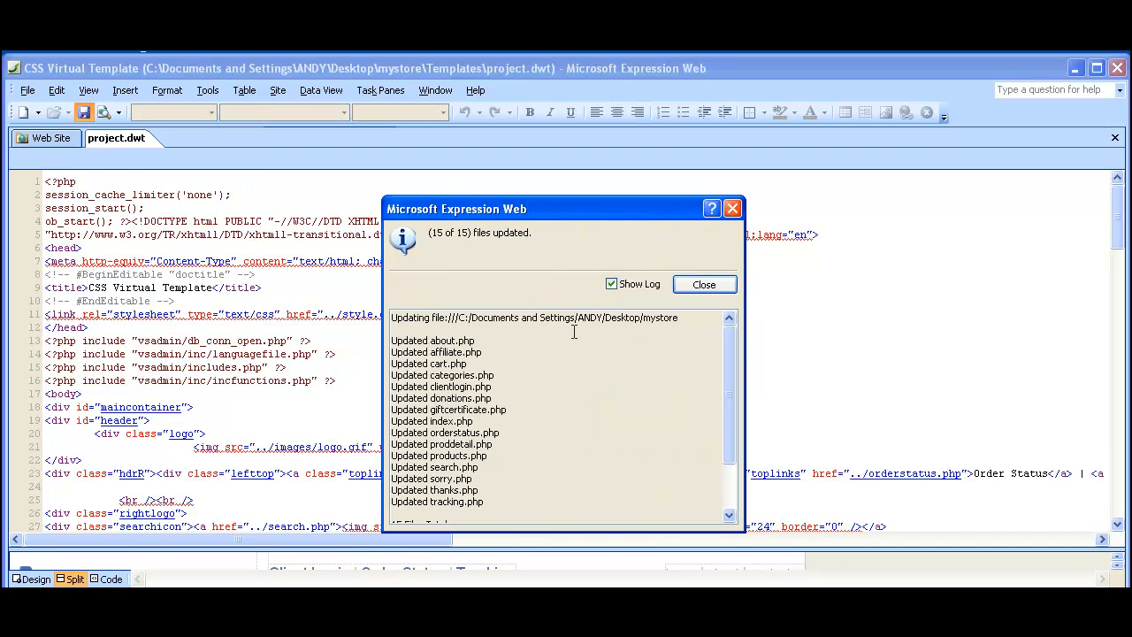
{"action": "scroll", "scroll_direction": "down", "scroll_amount": 3}
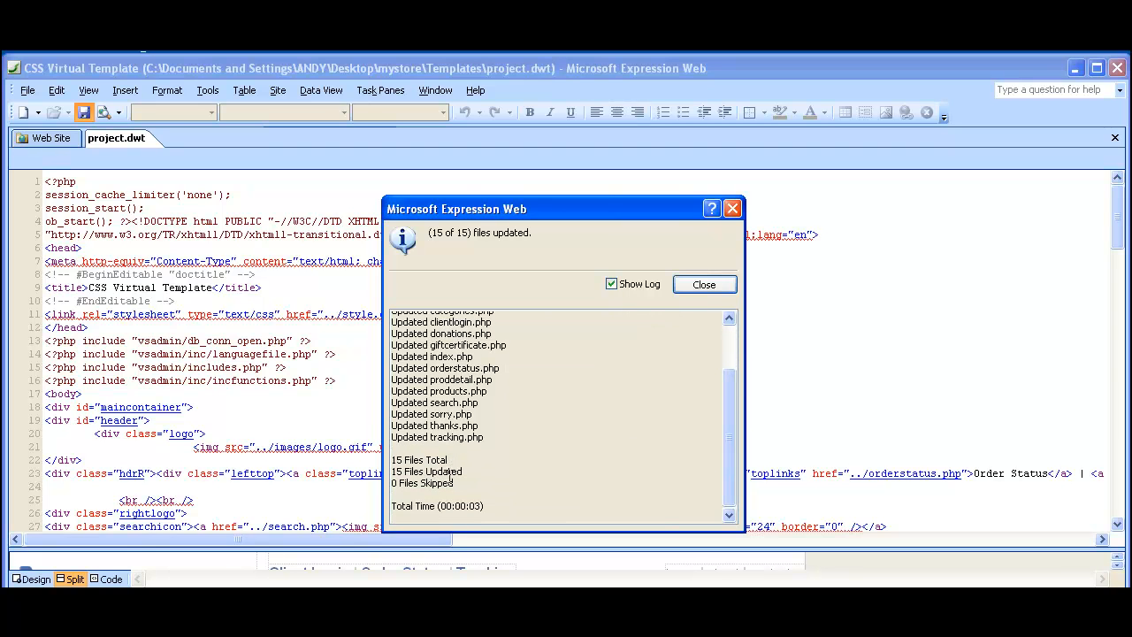
{"action": "mouse_move", "coordinate": [705, 283]}
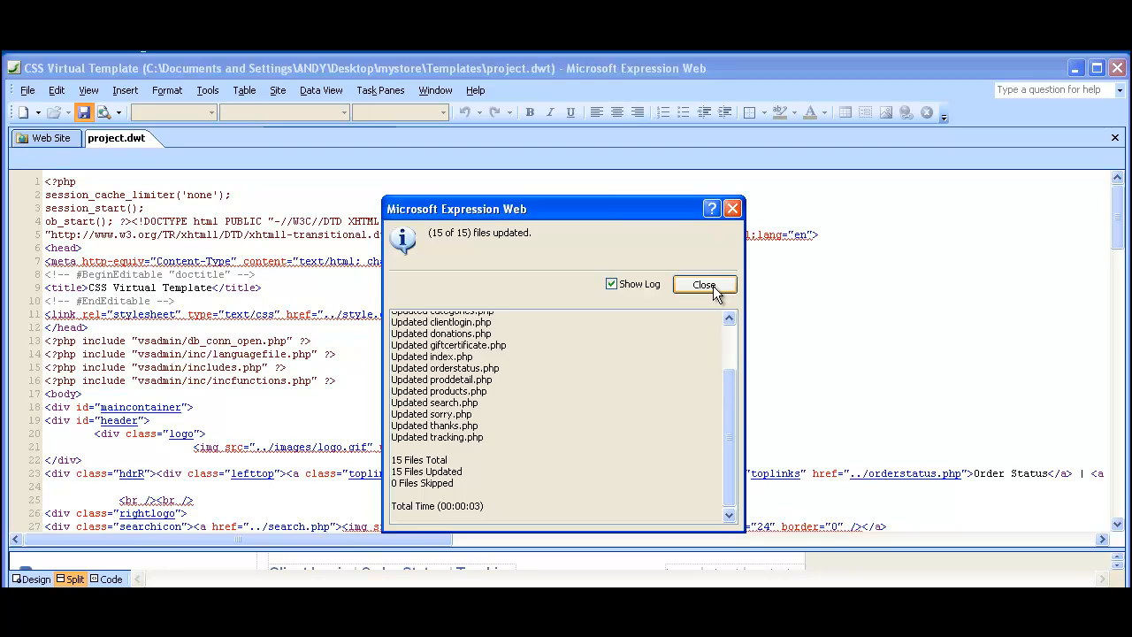
{"action": "left_click", "coordinate": [705, 283]}
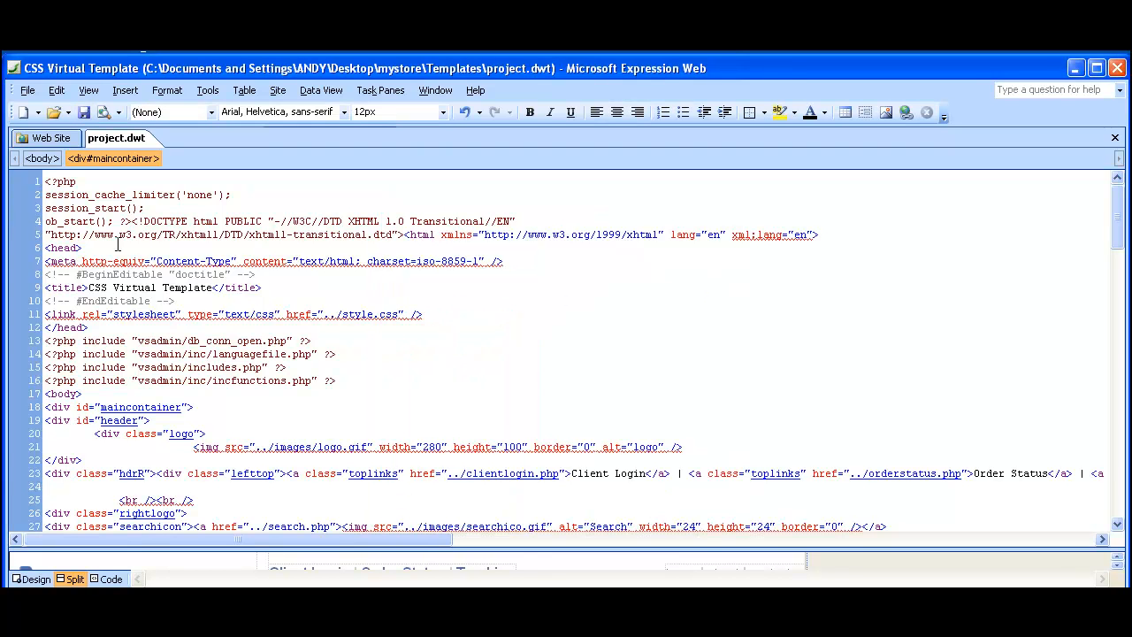
{"action": "left_click", "coordinate": [50, 138]}
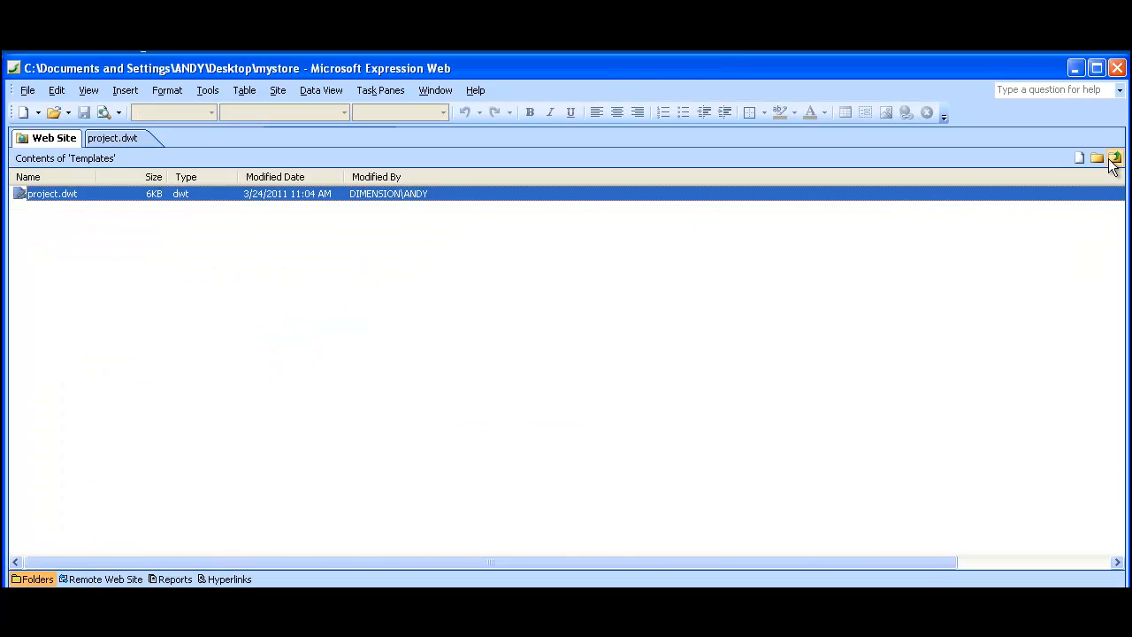
Go up to the root folder and open about.php showing the template's ecommerce header
{"action": "left_click", "coordinate": [1115, 158]}
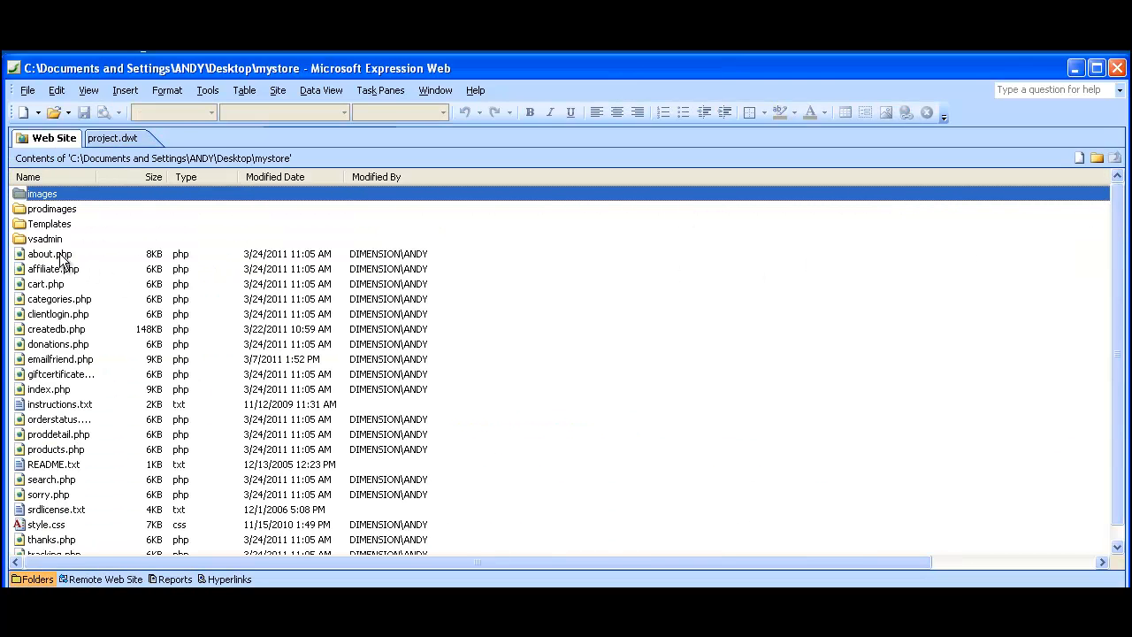
{"action": "double_click", "coordinate": [49, 255]}
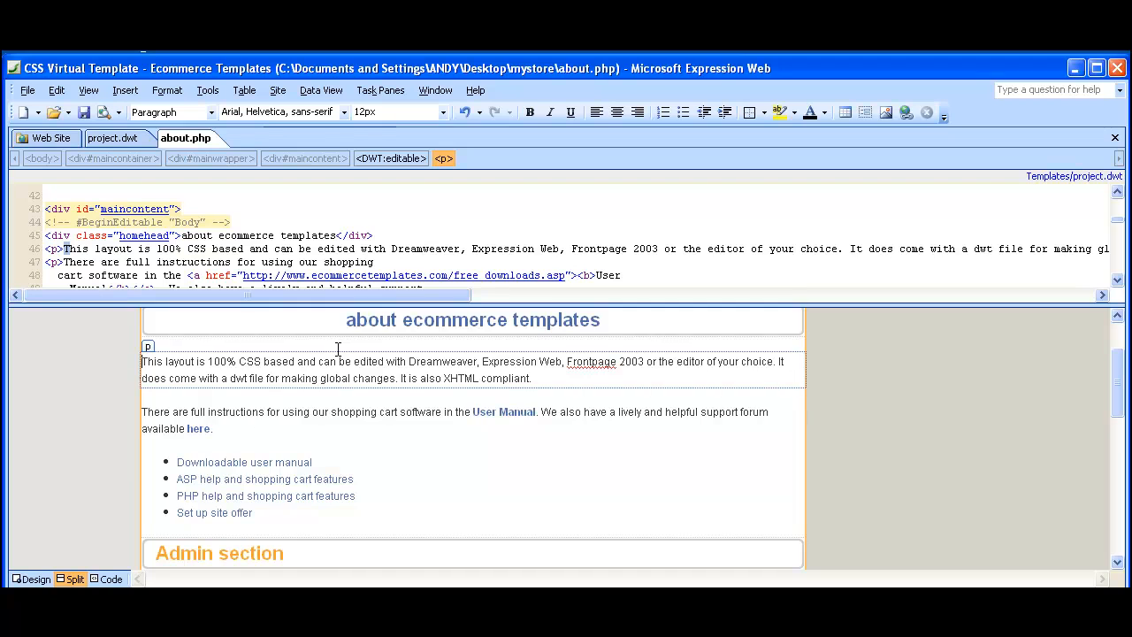
{"action": "scroll", "scroll_direction": "down", "scroll_amount": 3}
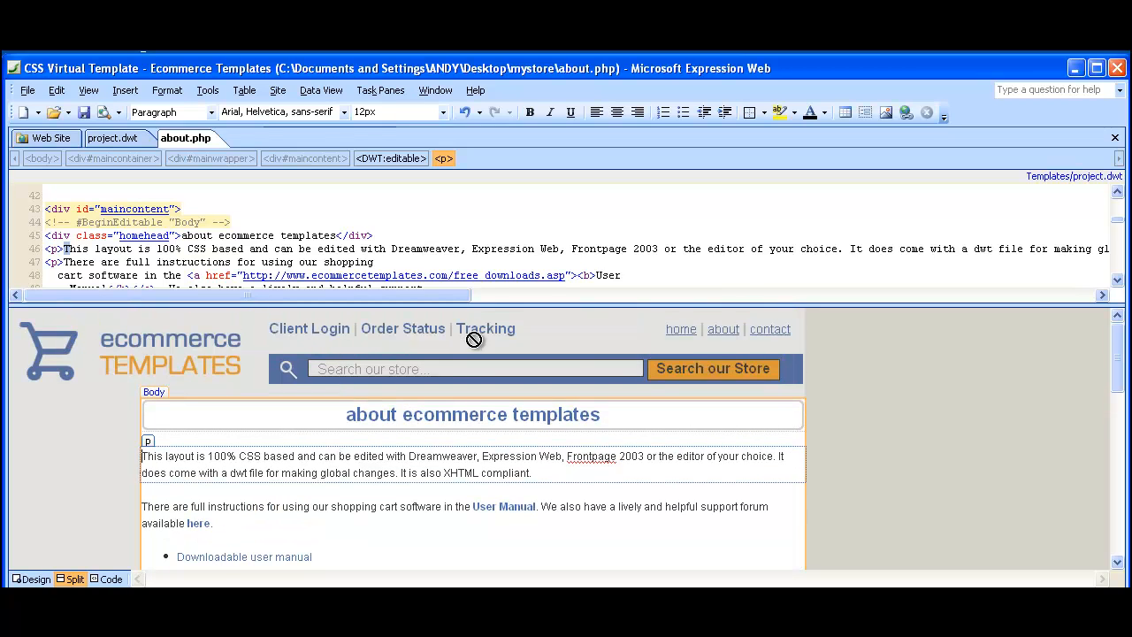
{"action": "mouse_move", "coordinate": [89, 453]}
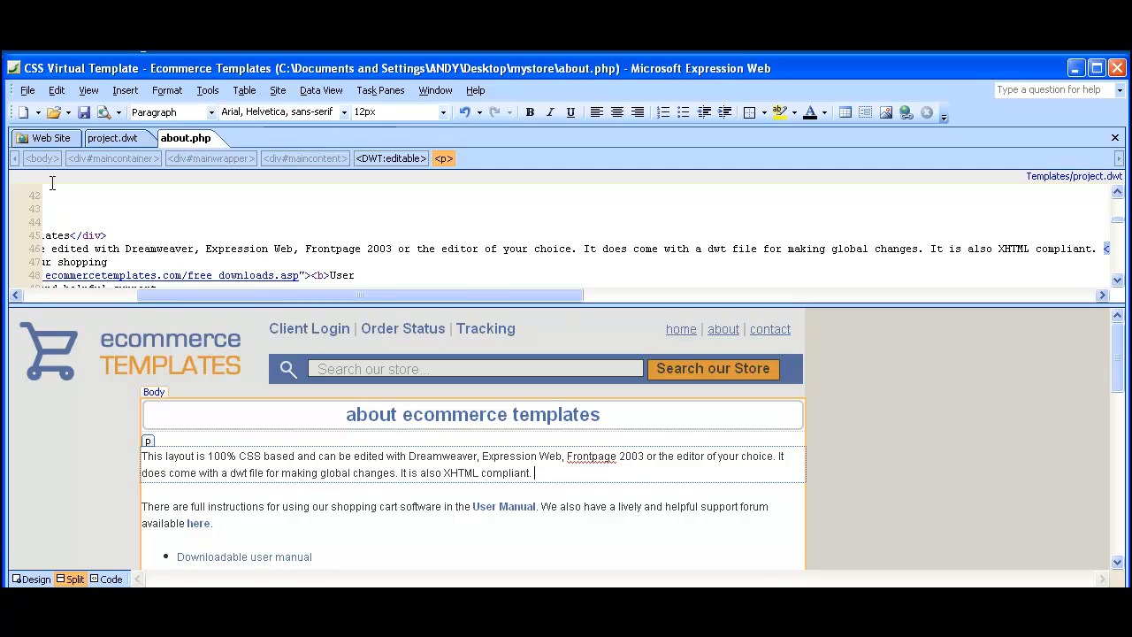
Open cart.php, select its shopping cart heading, then return to the root file listing
{"action": "left_click", "coordinate": [52, 138]}
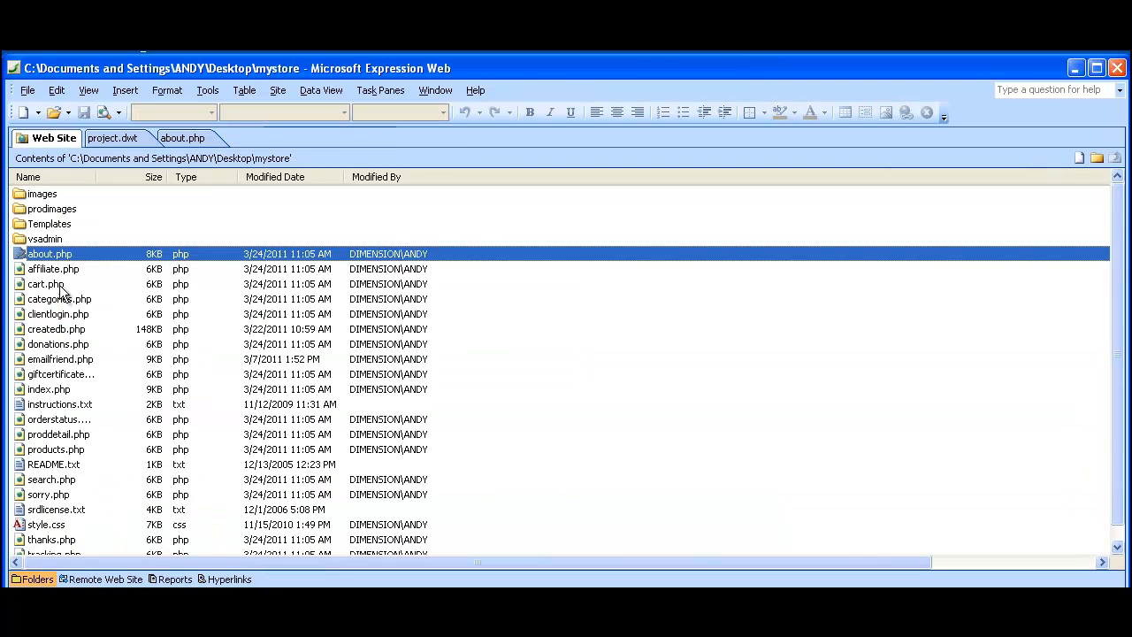
{"action": "double_click", "coordinate": [44, 283]}
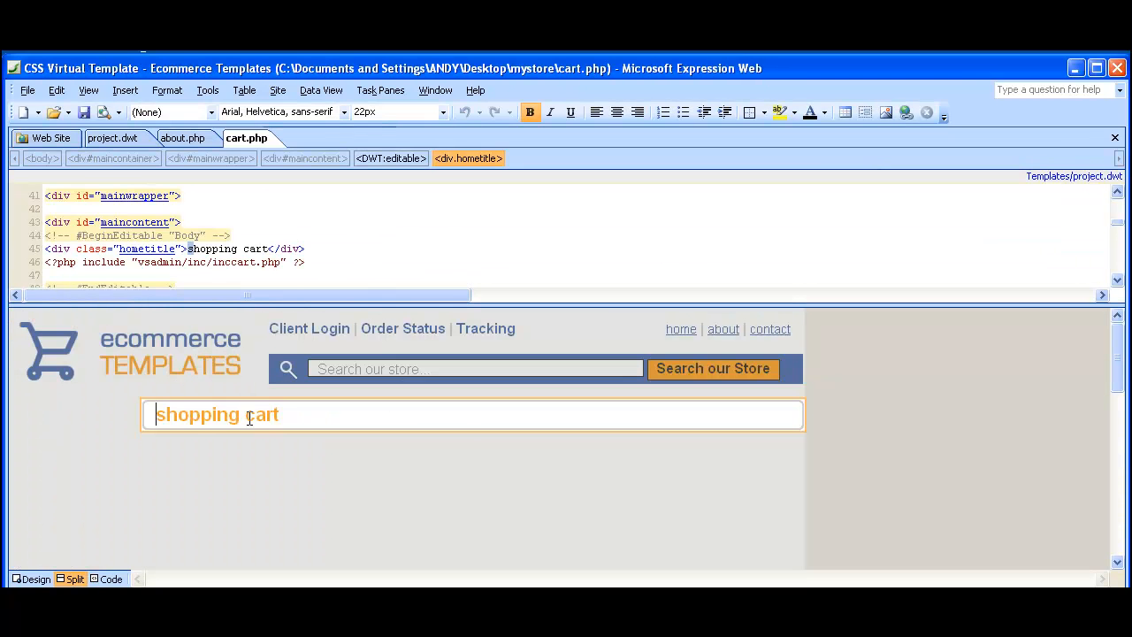
{"action": "left_click", "coordinate": [248, 414]}
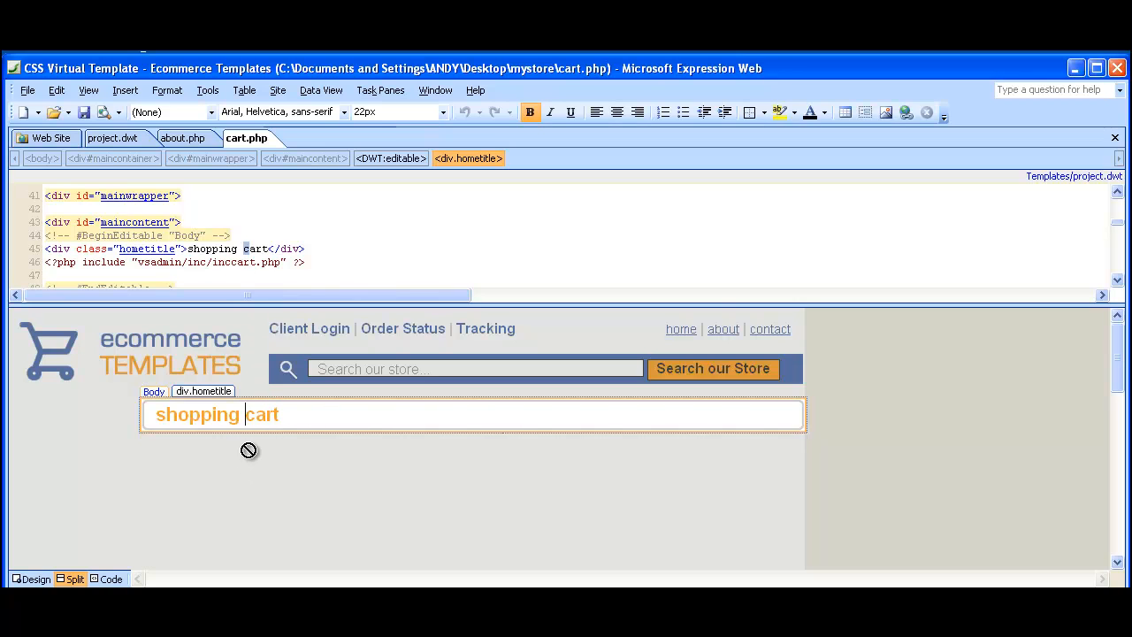
{"action": "mouse_move", "coordinate": [241, 429]}
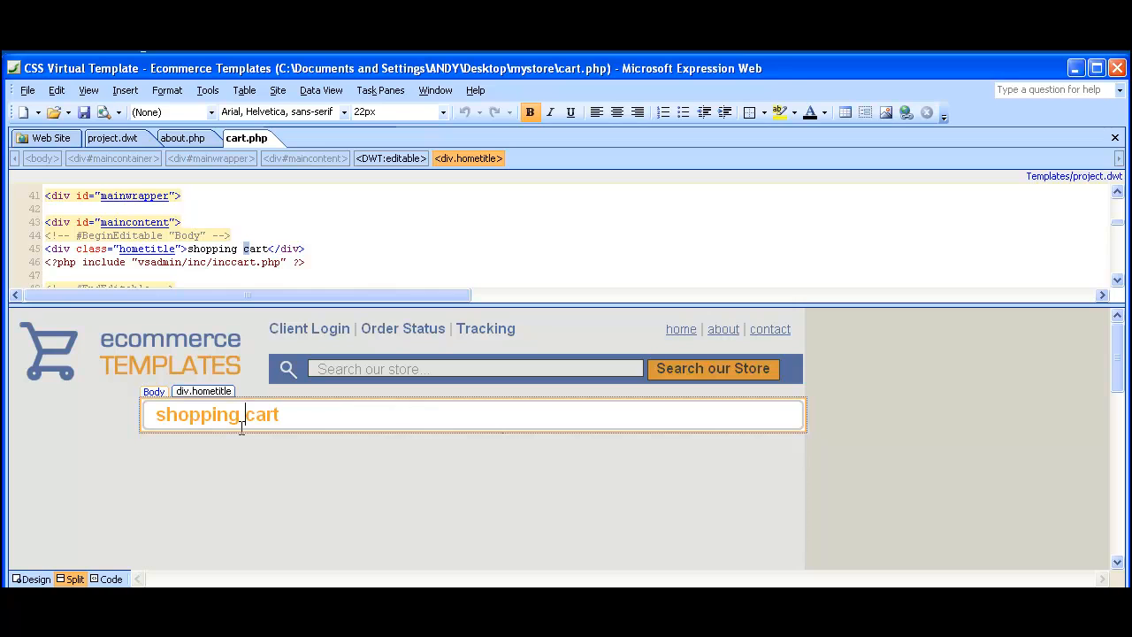
{"action": "left_click", "coordinate": [53, 138]}
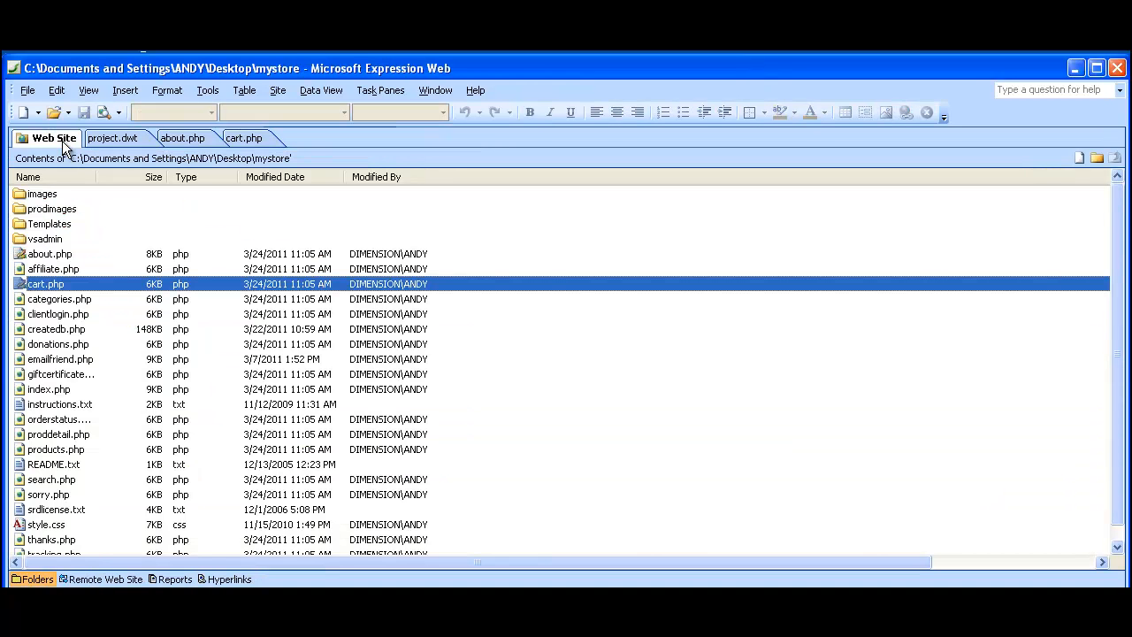
{"action": "mouse_move", "coordinate": [81, 314]}
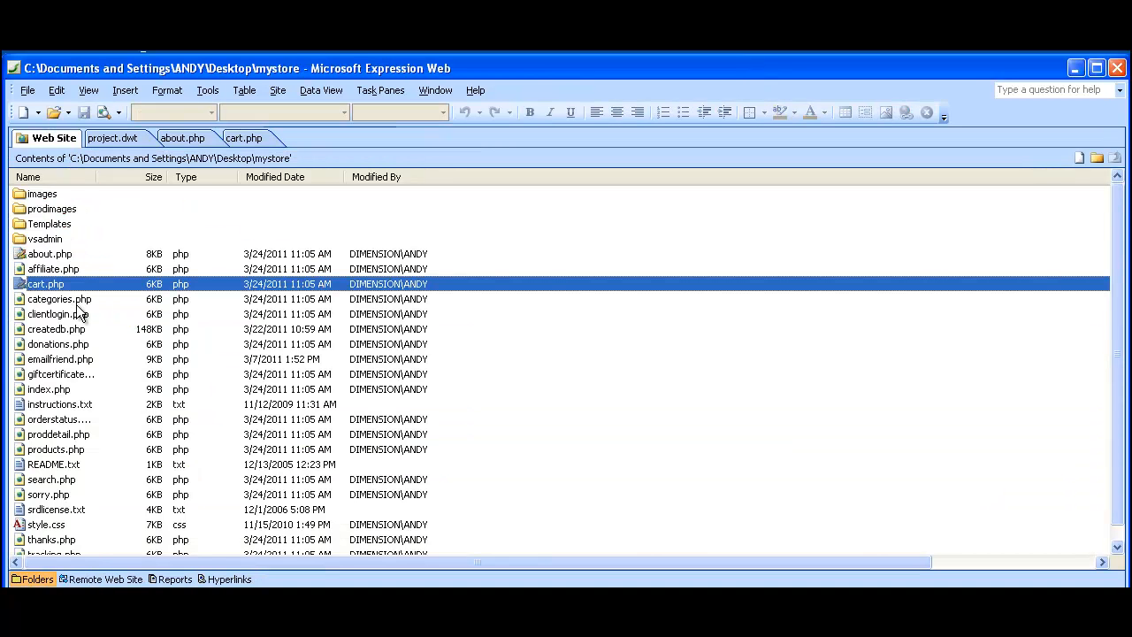
Open the store's style.css showing its main content and header rules
{"action": "left_click", "coordinate": [57, 327]}
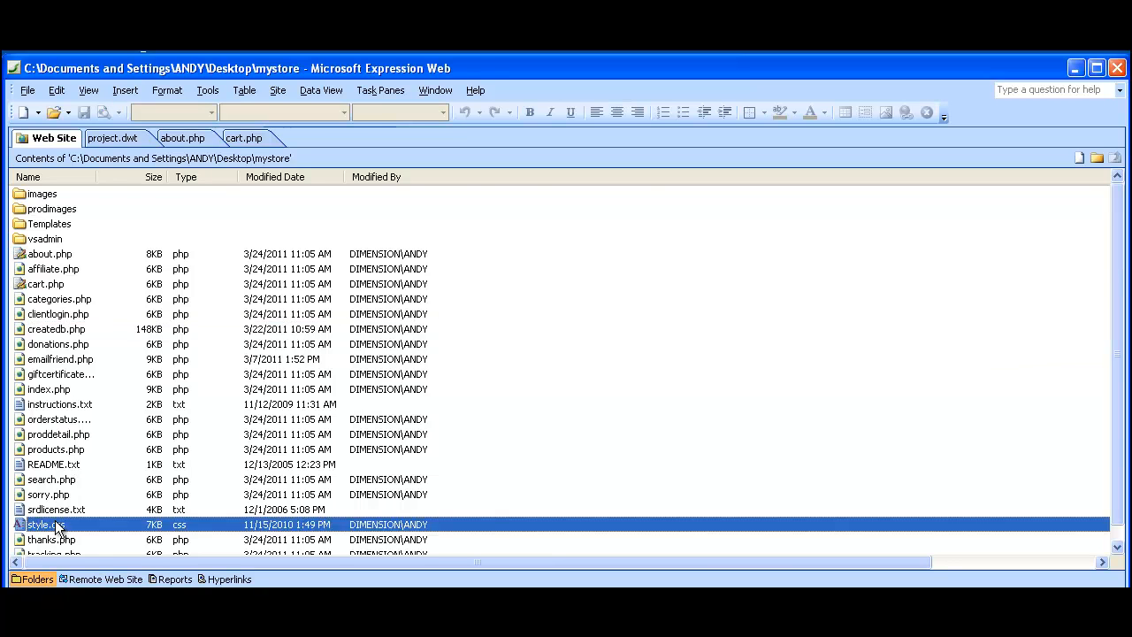
{"action": "double_click", "coordinate": [39, 524]}
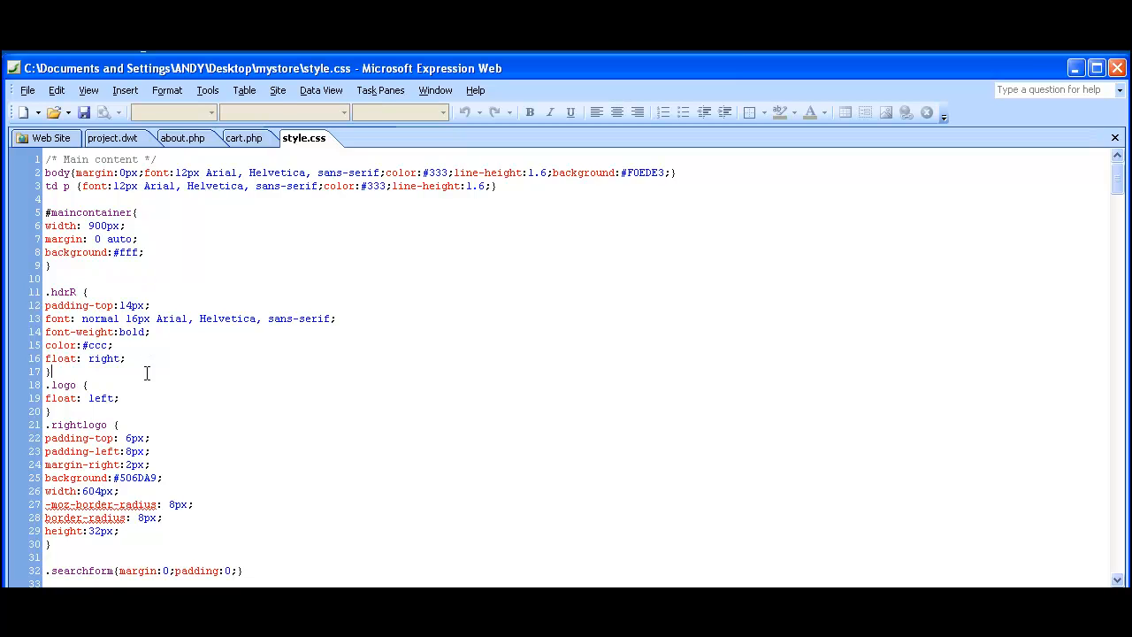
{"action": "mouse_move", "coordinate": [145, 417]}
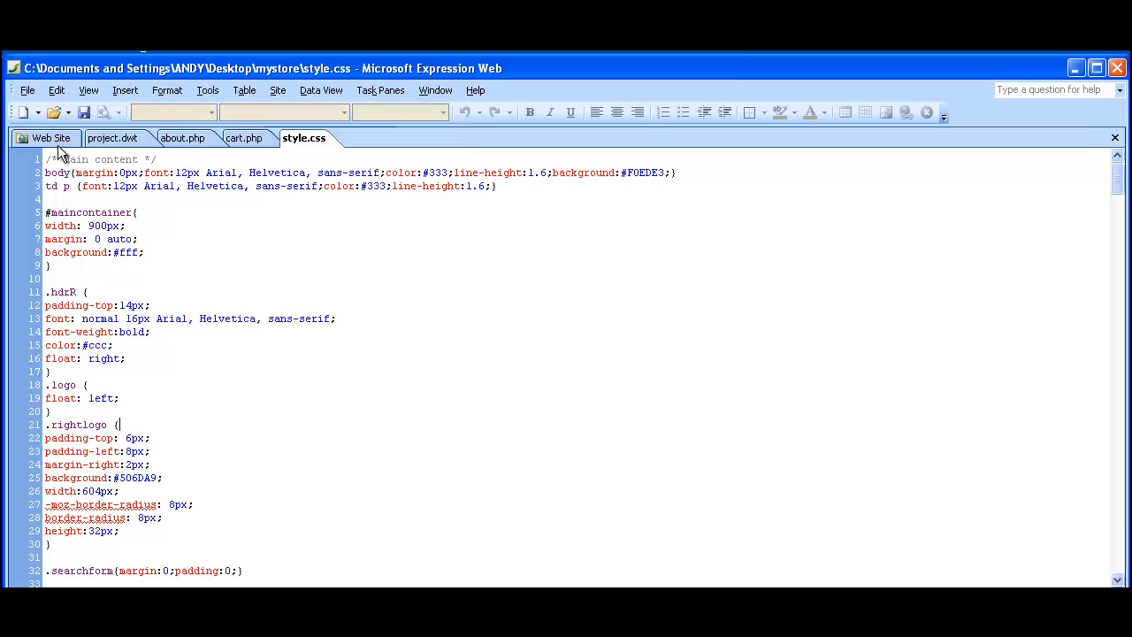
Open vsadmin's db_conn_open.php with its database username, password and localhost settings, then return to vsadmin
{"action": "left_click", "coordinate": [49, 138]}
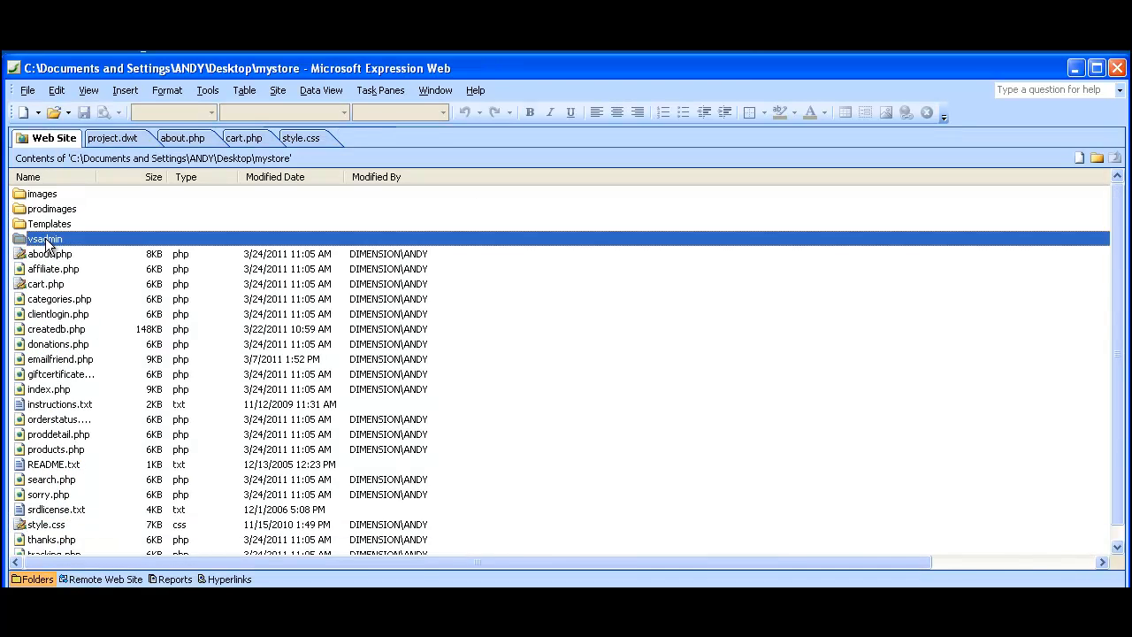
{"action": "double_click", "coordinate": [44, 239]}
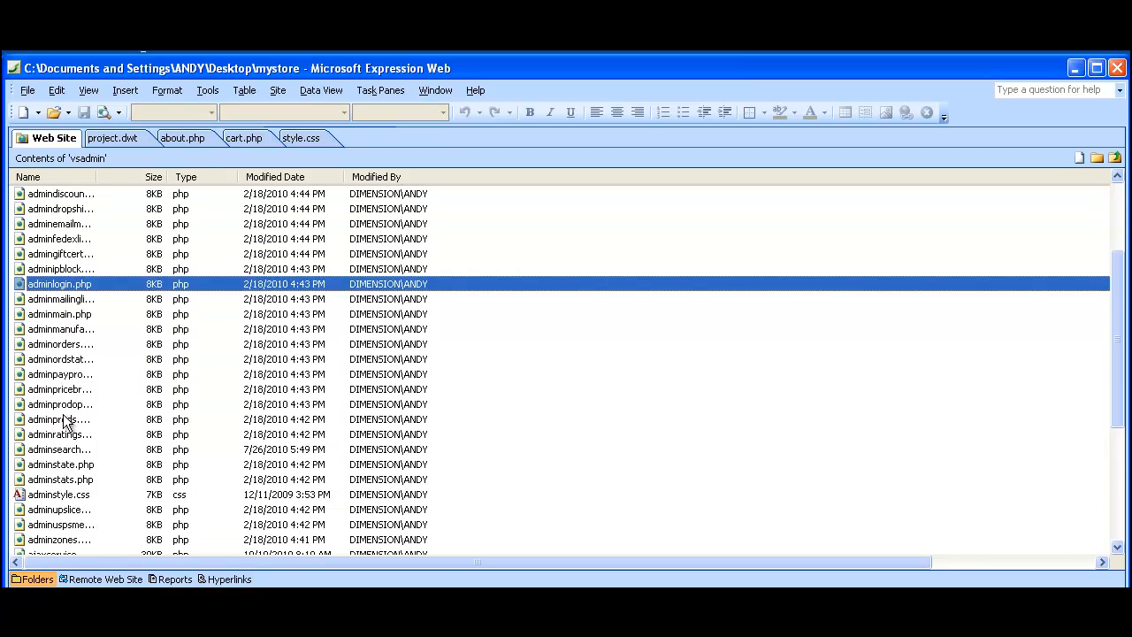
{"action": "scroll", "scroll_direction": "down", "scroll_amount": 3}
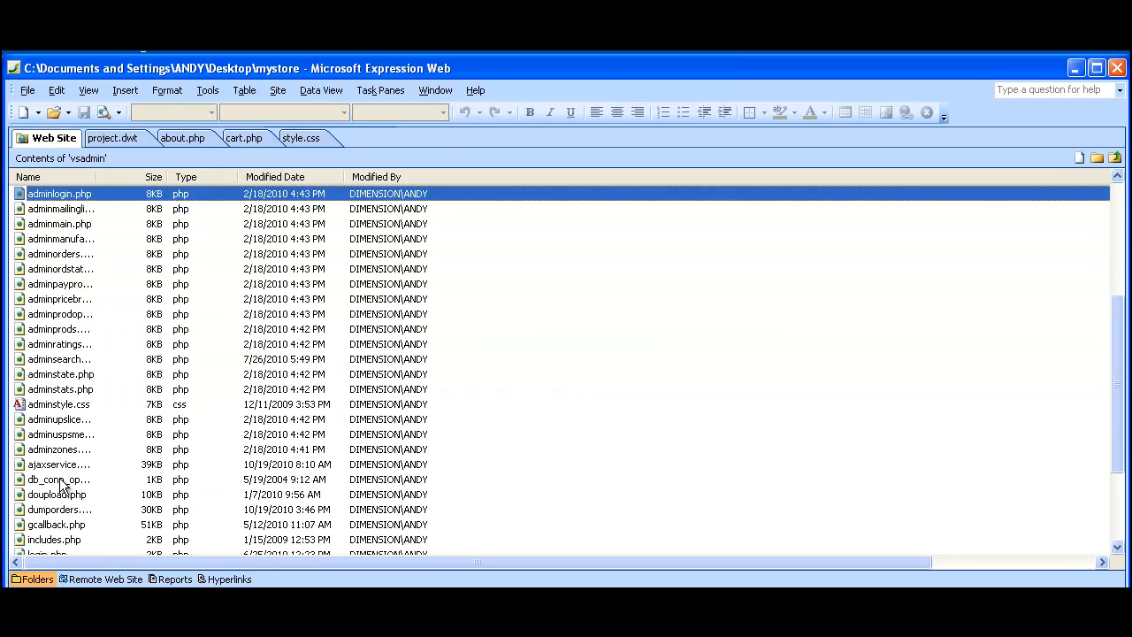
{"action": "double_click", "coordinate": [56, 477]}
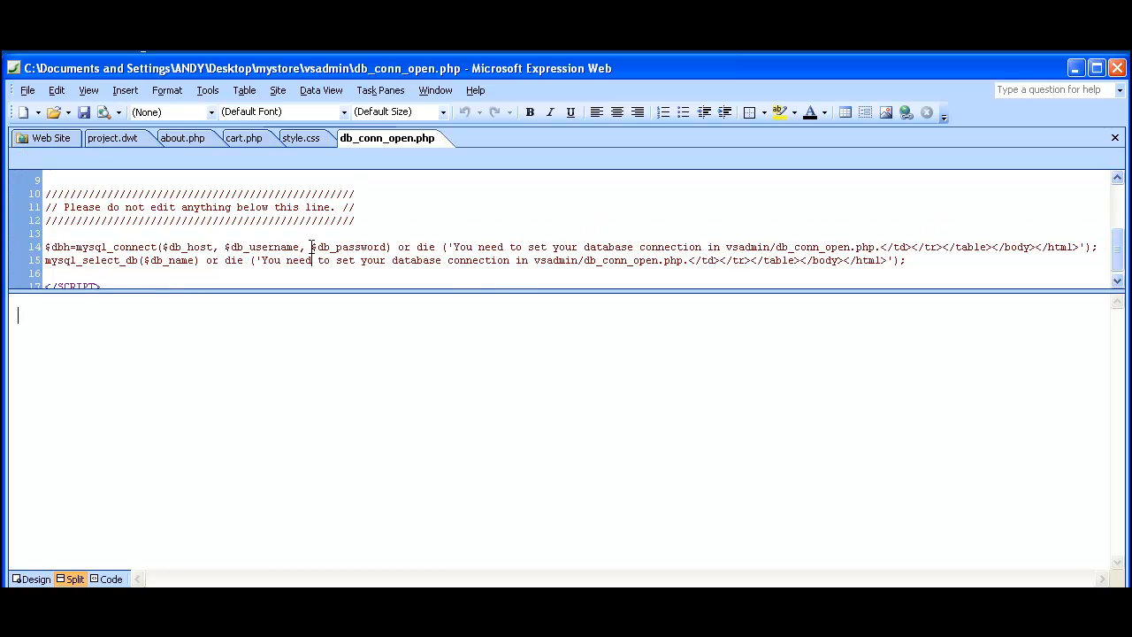
{"action": "scroll", "scroll_direction": "up", "scroll_amount": 3}
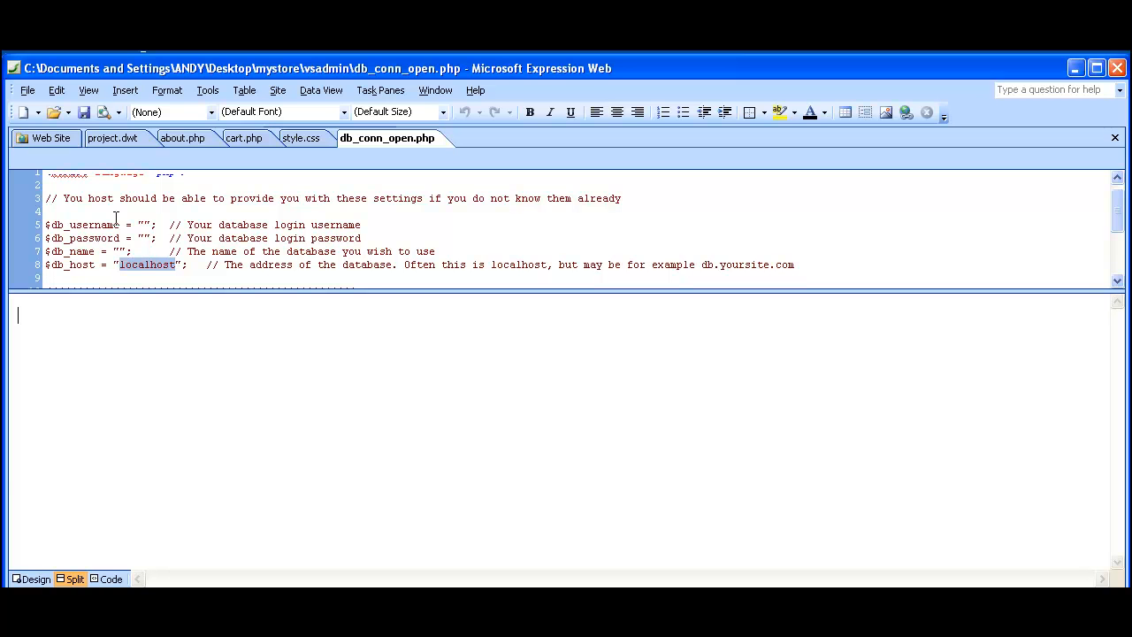
{"action": "left_click", "coordinate": [50, 138]}
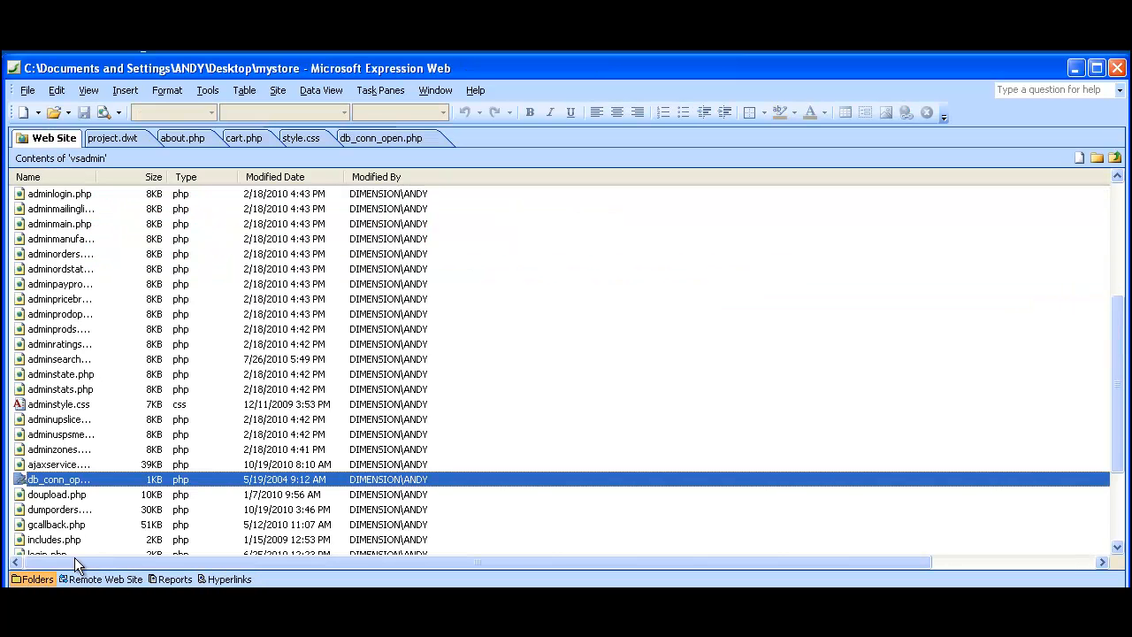
Open vsadmin's includes.php store settings, scroll through them, then switch back to project.dwt
{"action": "double_click", "coordinate": [53, 537]}
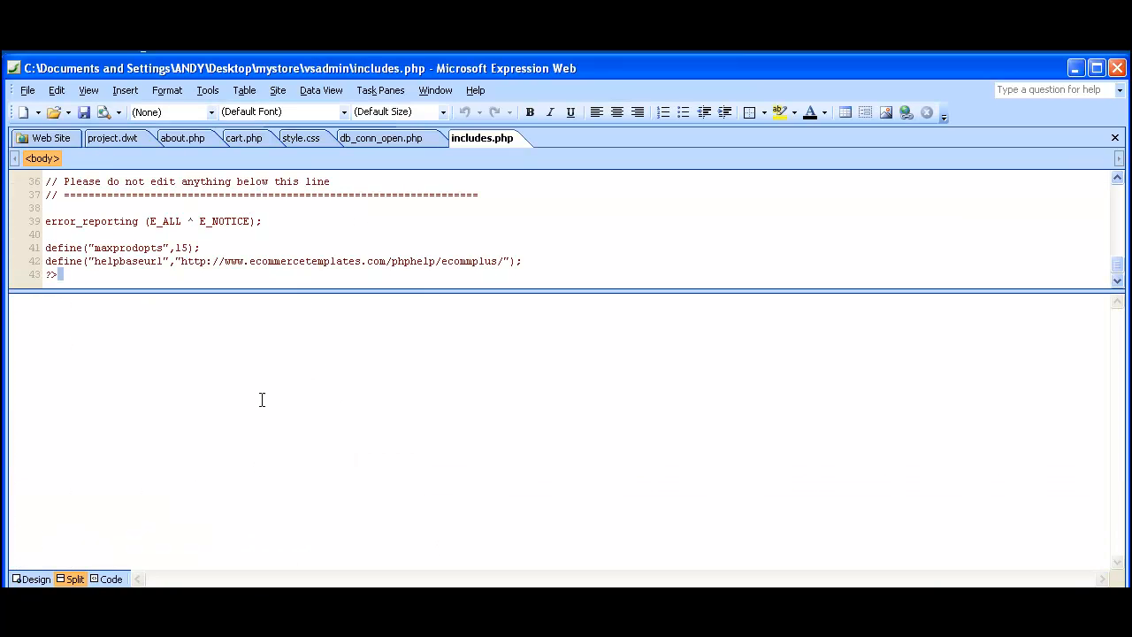
{"action": "scroll", "scroll_direction": "up", "scroll_amount": 3}
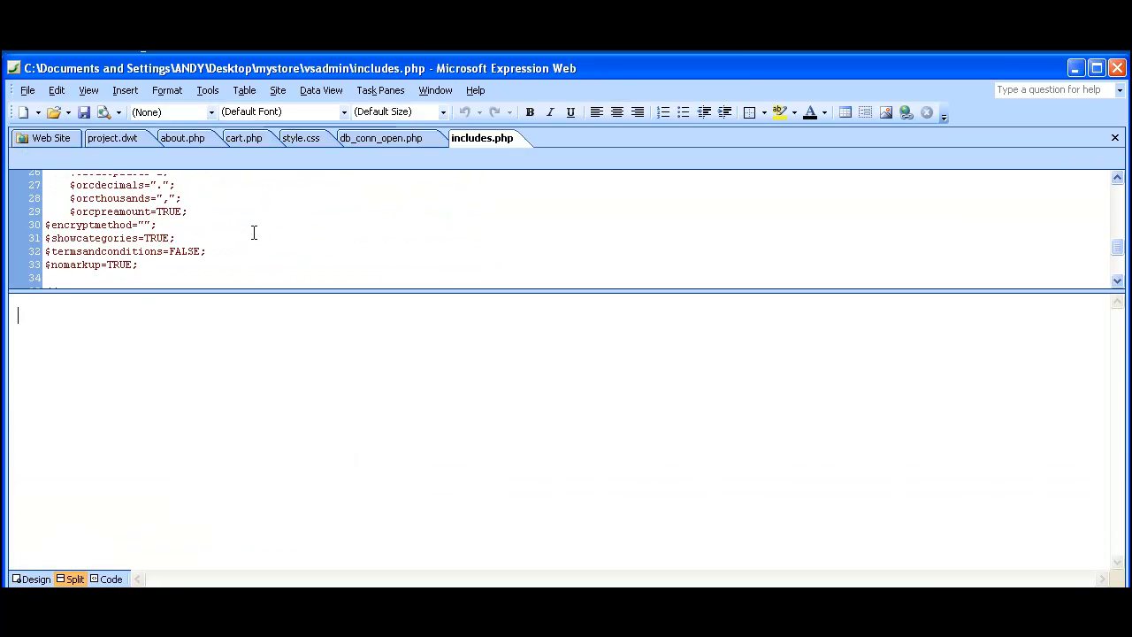
{"action": "scroll", "scroll_direction": "up", "scroll_amount": 3}
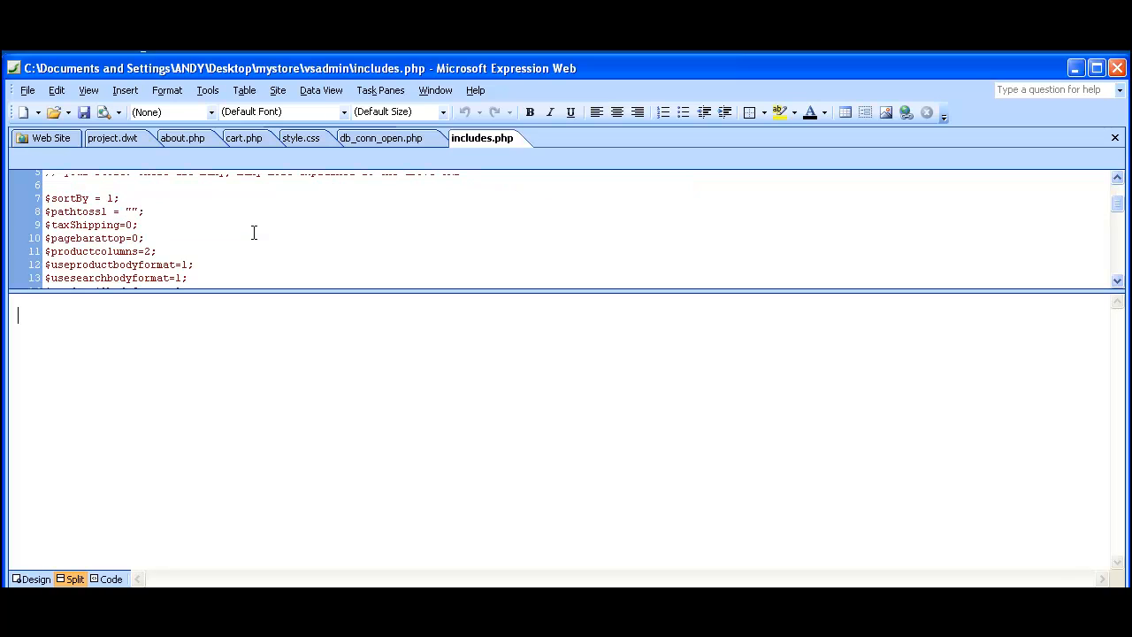
{"action": "mouse_move", "coordinate": [204, 264]}
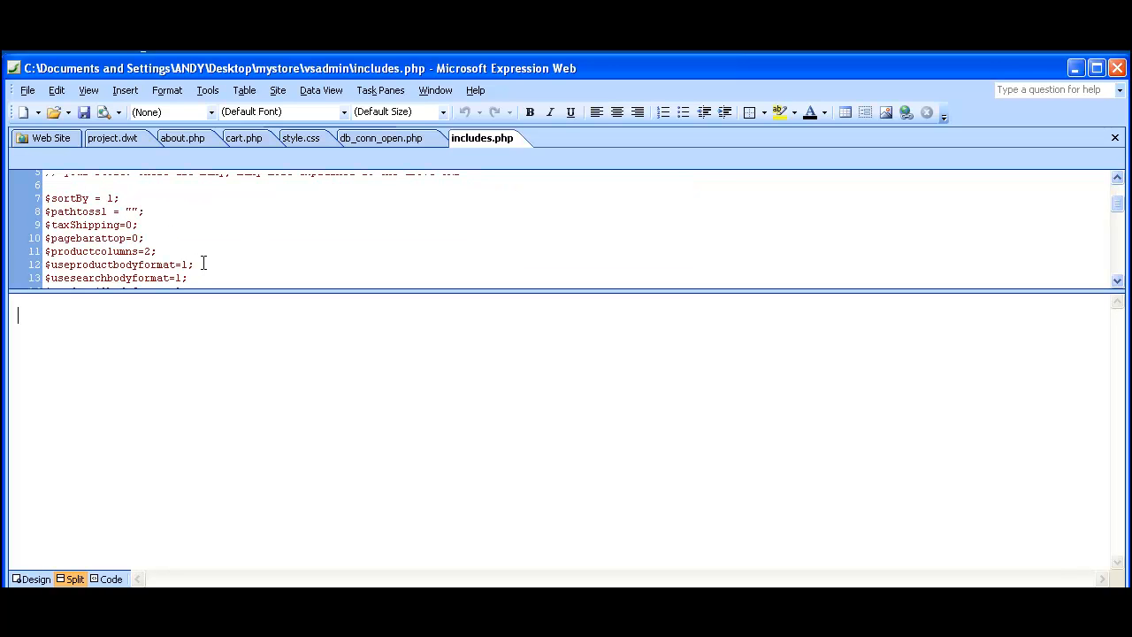
{"action": "scroll", "scroll_direction": "down", "scroll_amount": 3}
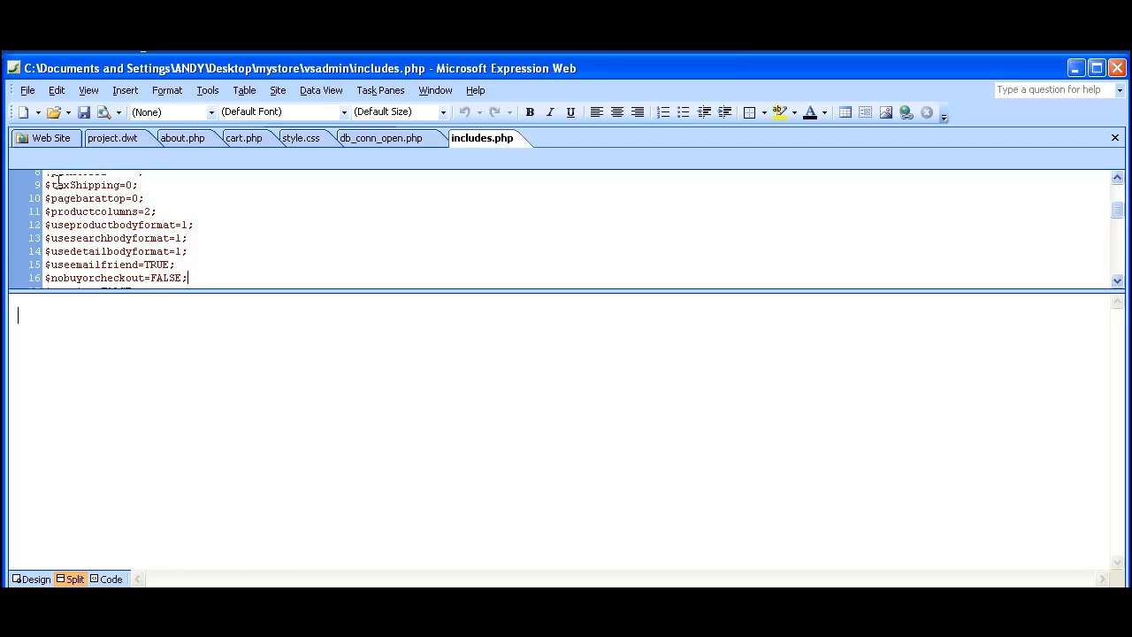
{"action": "mouse_move", "coordinate": [92, 170]}
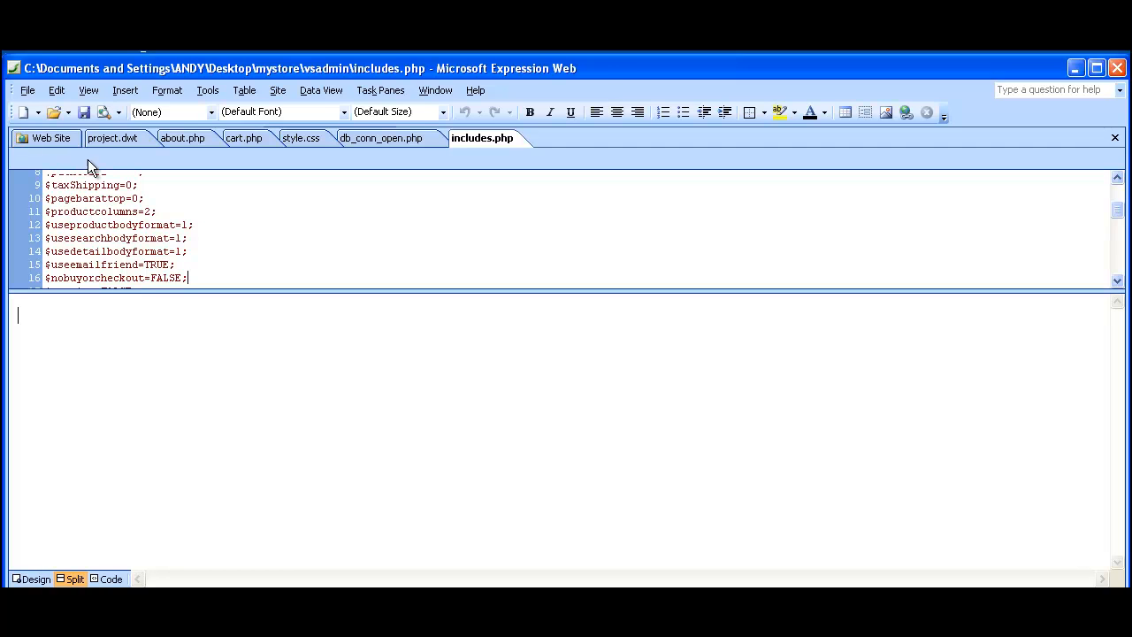
{"action": "left_click", "coordinate": [117, 138]}
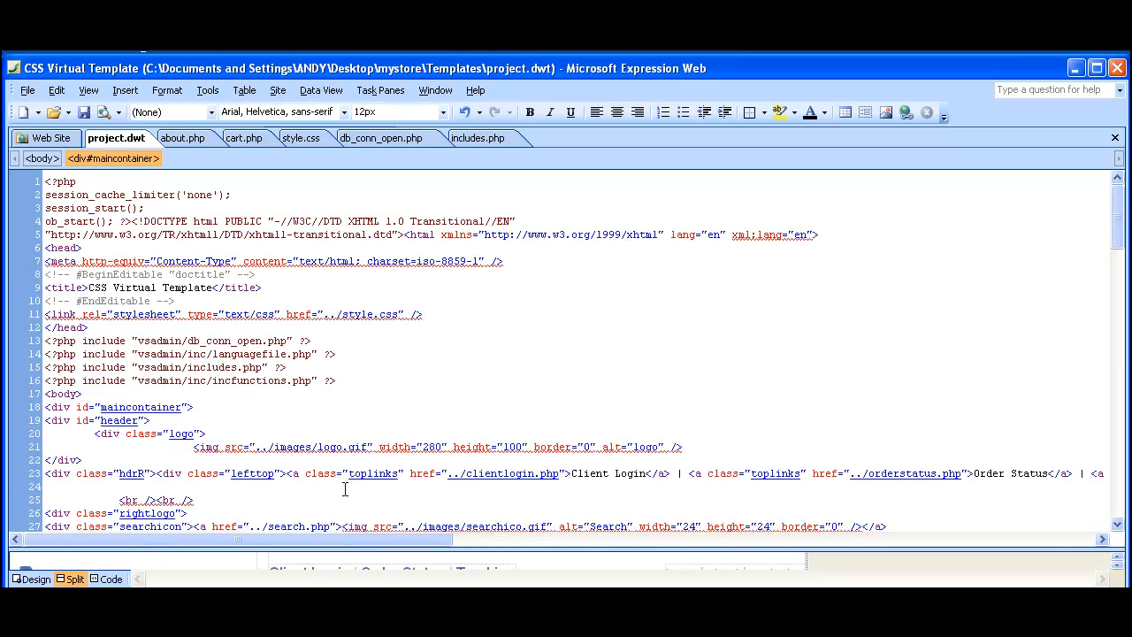